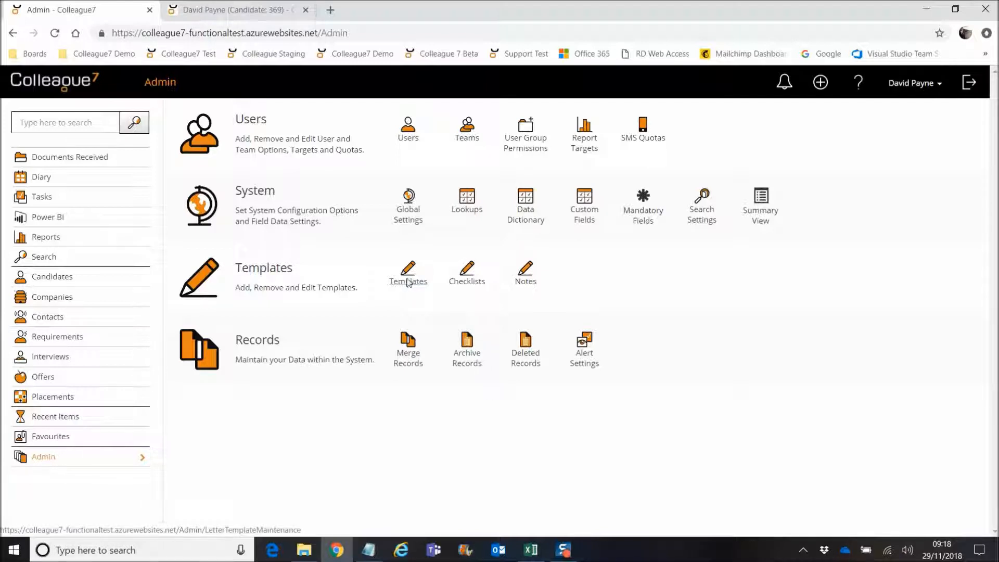
Step: Go to Templates in Admin and start a new blank template
{"action": "left_click", "coordinate": [408, 272]}
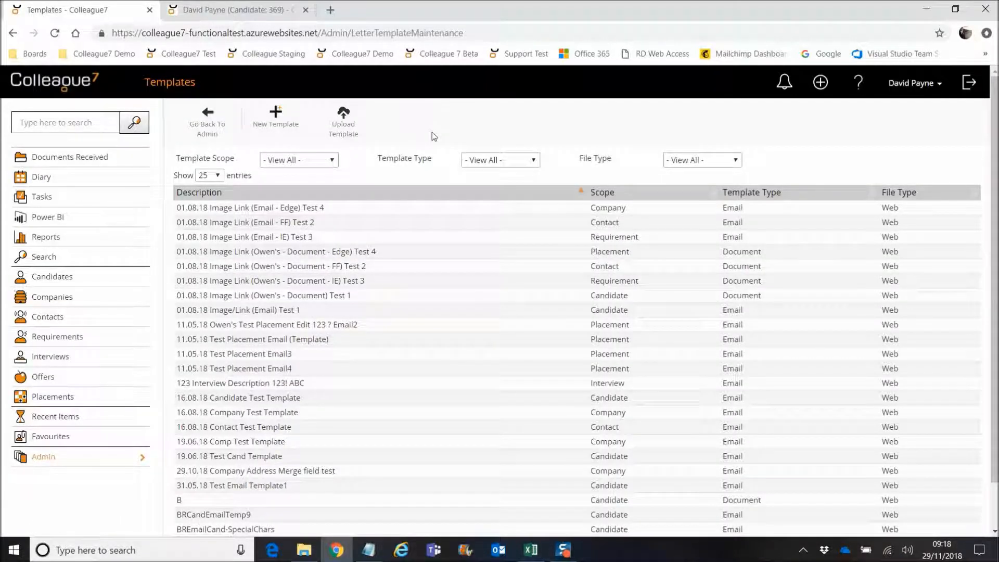
{"action": "mouse_move", "coordinate": [427, 128]}
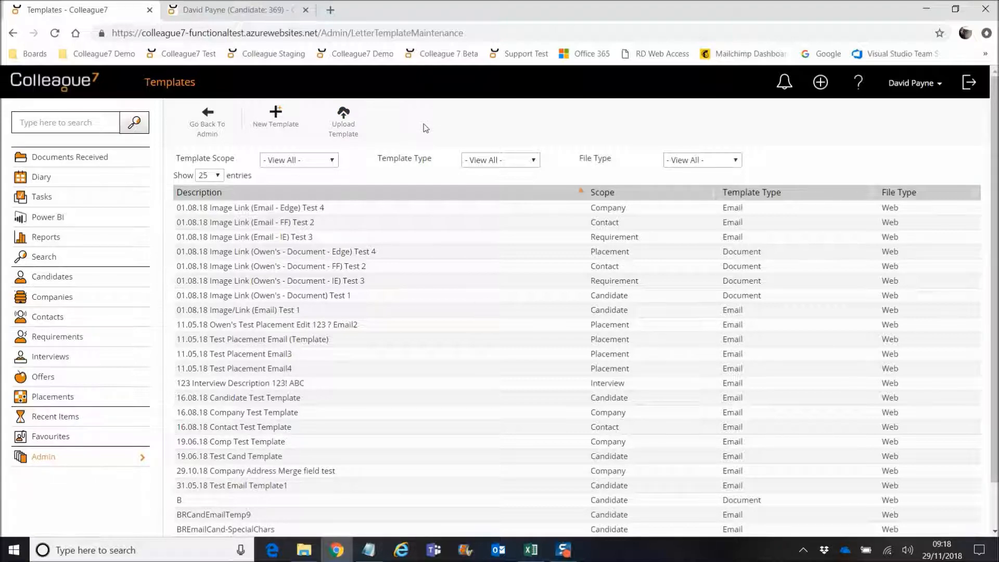
{"action": "mouse_move", "coordinate": [280, 131]}
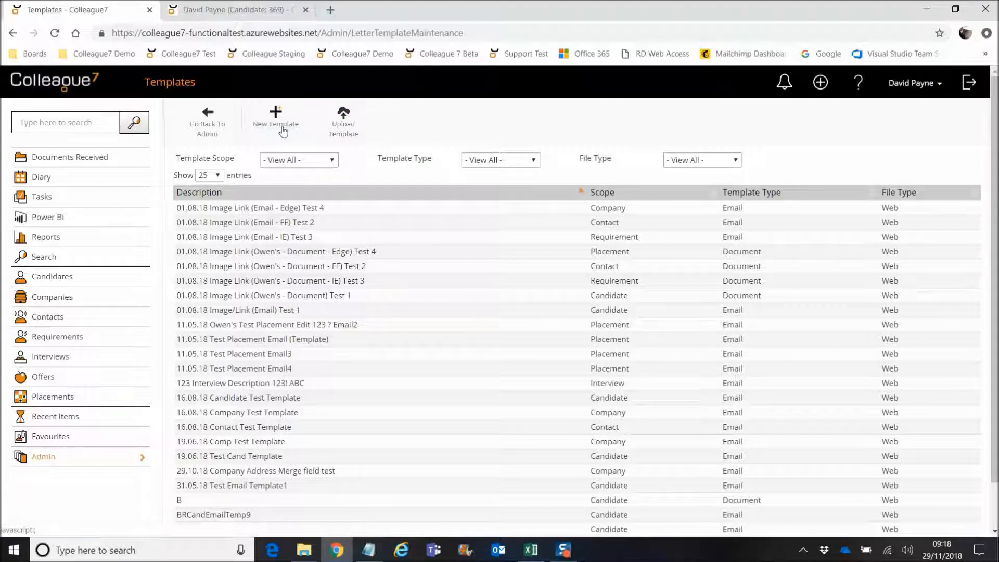
{"action": "left_click", "coordinate": [275, 117]}
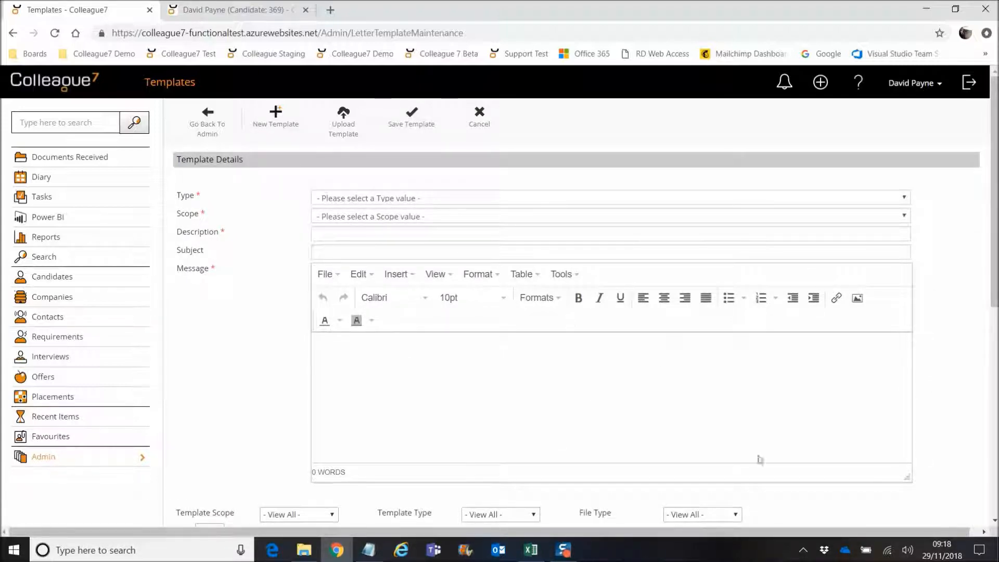
{"action": "mouse_move", "coordinate": [470, 414]}
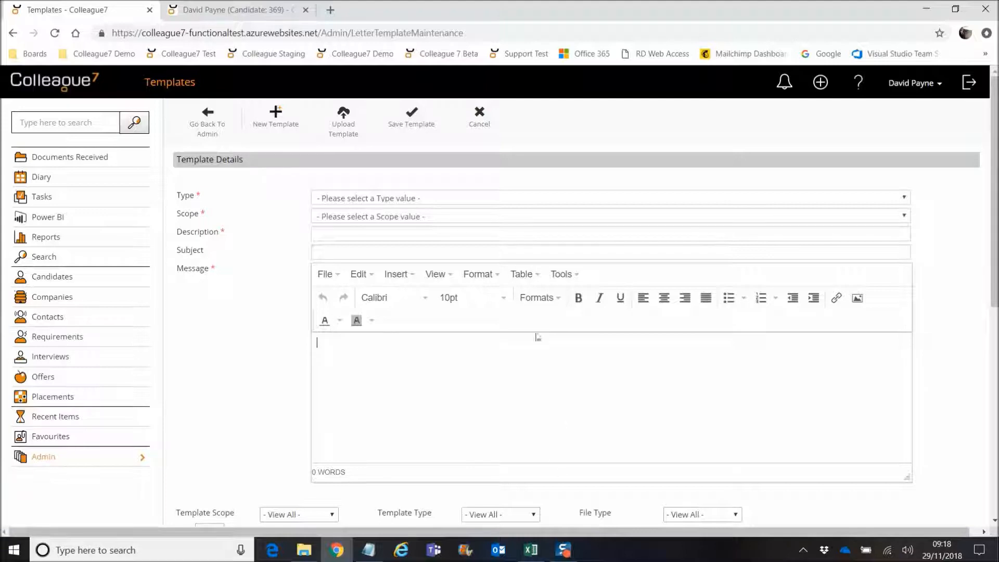
{"action": "mouse_move", "coordinate": [427, 430]}
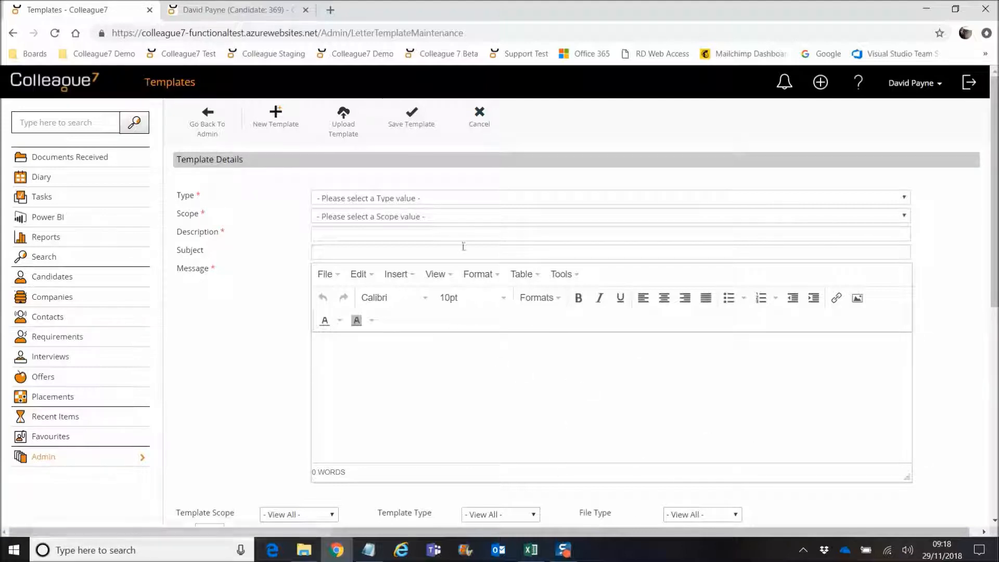
{"action": "mouse_move", "coordinate": [470, 302]}
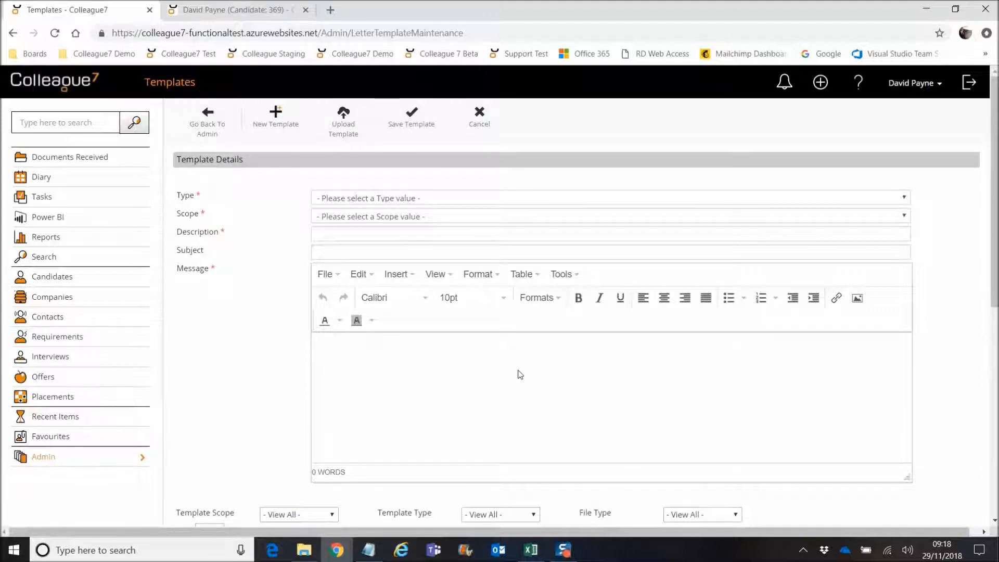
{"action": "mouse_move", "coordinate": [420, 306]}
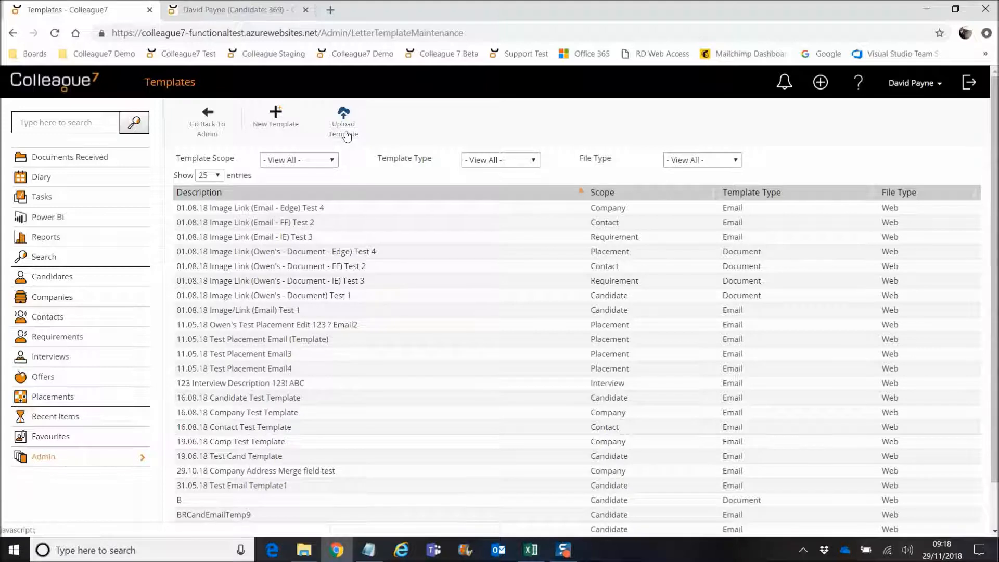
Step: Begin an upload template with type Document and scope Candidate
{"action": "left_click", "coordinate": [343, 116]}
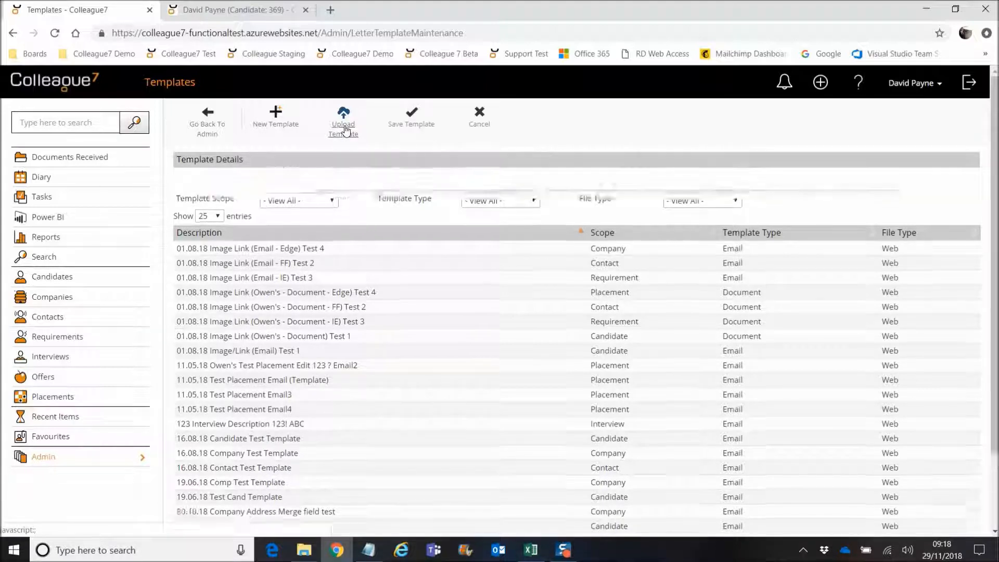
{"action": "left_click", "coordinate": [343, 120]}
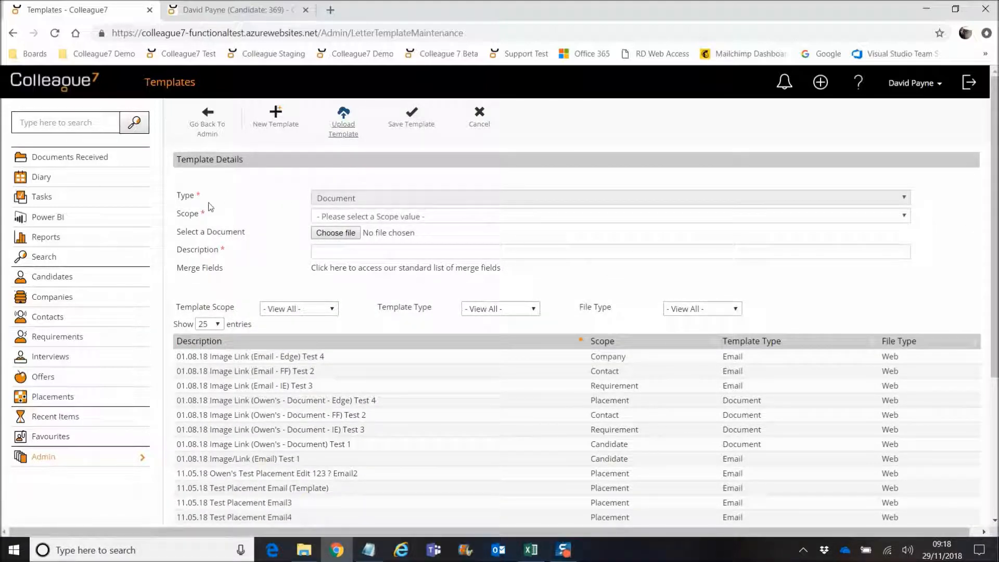
{"action": "mouse_move", "coordinate": [302, 193]}
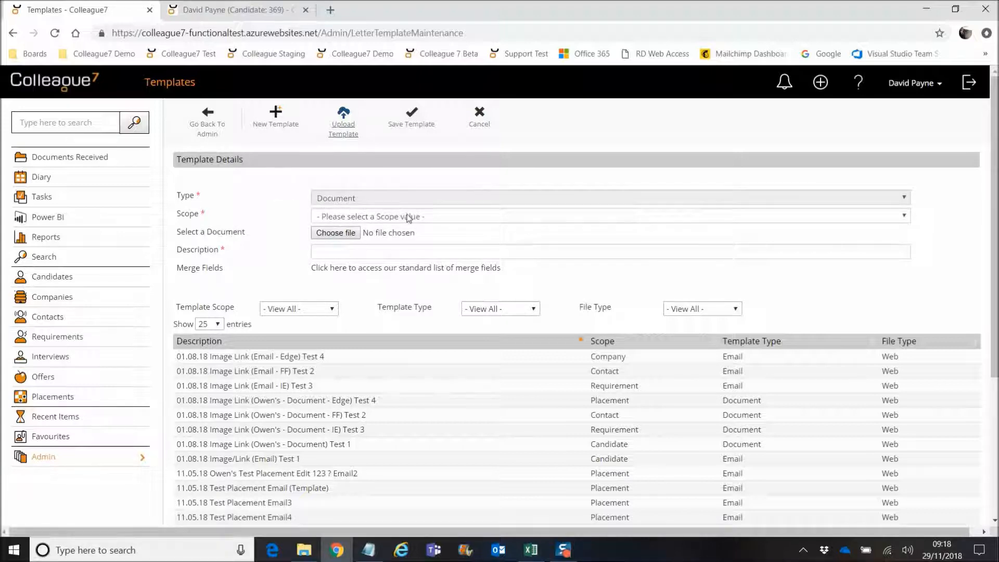
{"action": "mouse_move", "coordinate": [412, 221]}
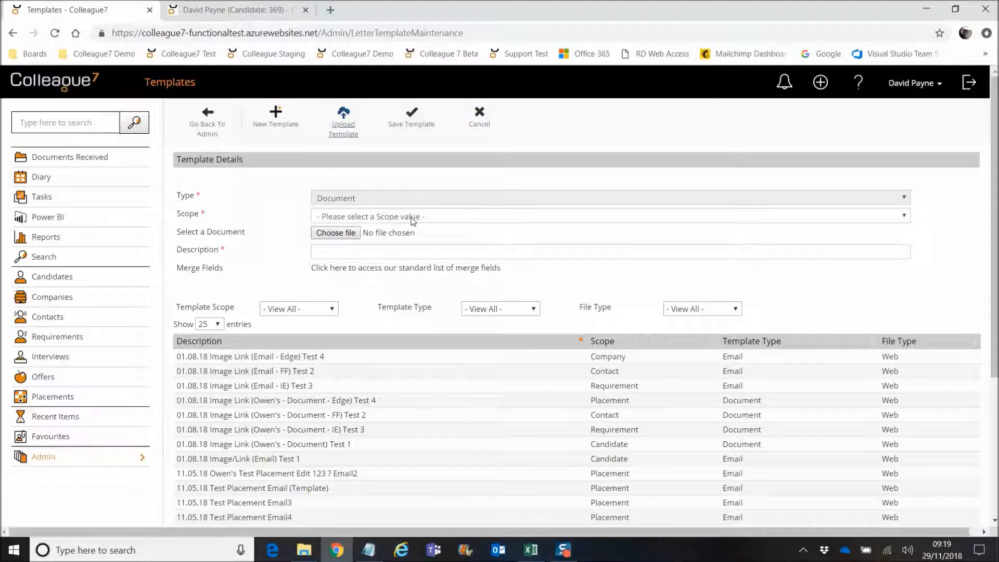
{"action": "left_click", "coordinate": [606, 216]}
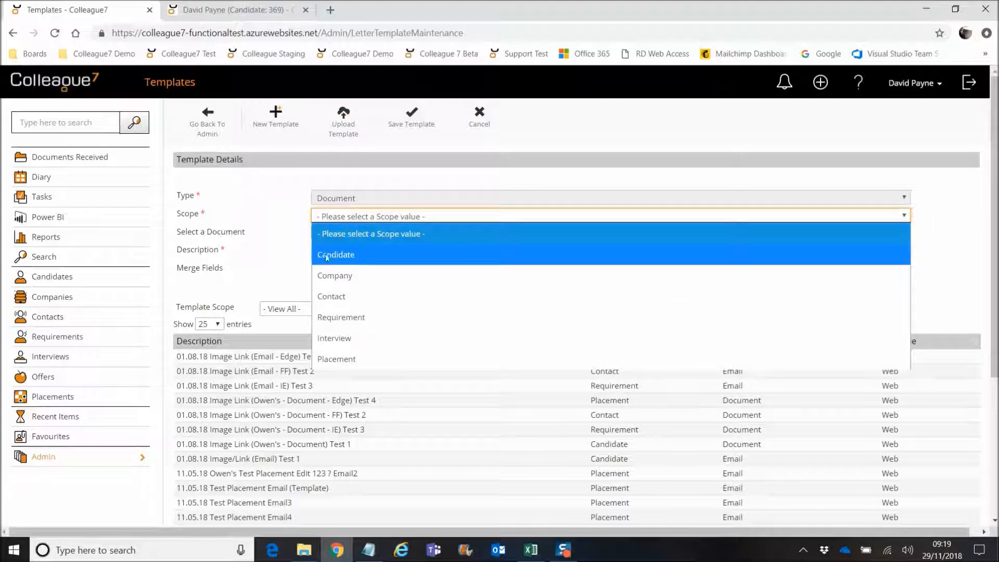
{"action": "left_click", "coordinate": [335, 254]}
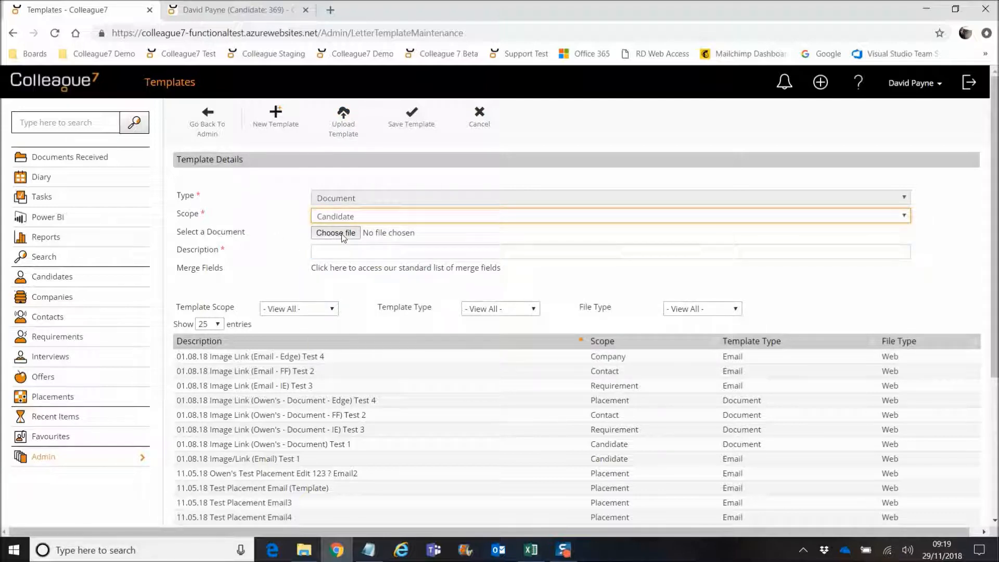
Step: Attach Software Developer.docx from Documents and describe it as 'Example Template'
{"action": "left_click", "coordinate": [335, 233]}
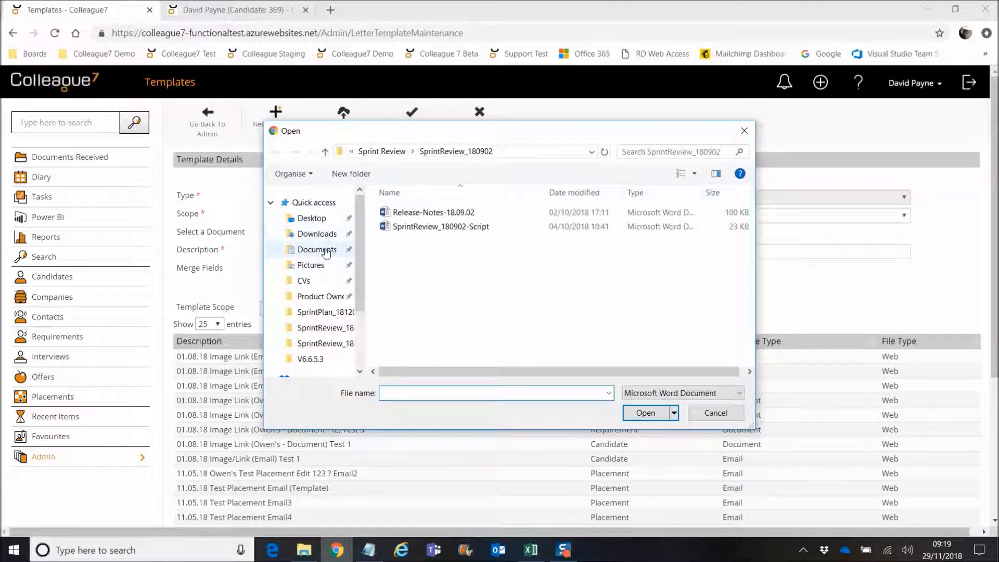
{"action": "left_click", "coordinate": [316, 250]}
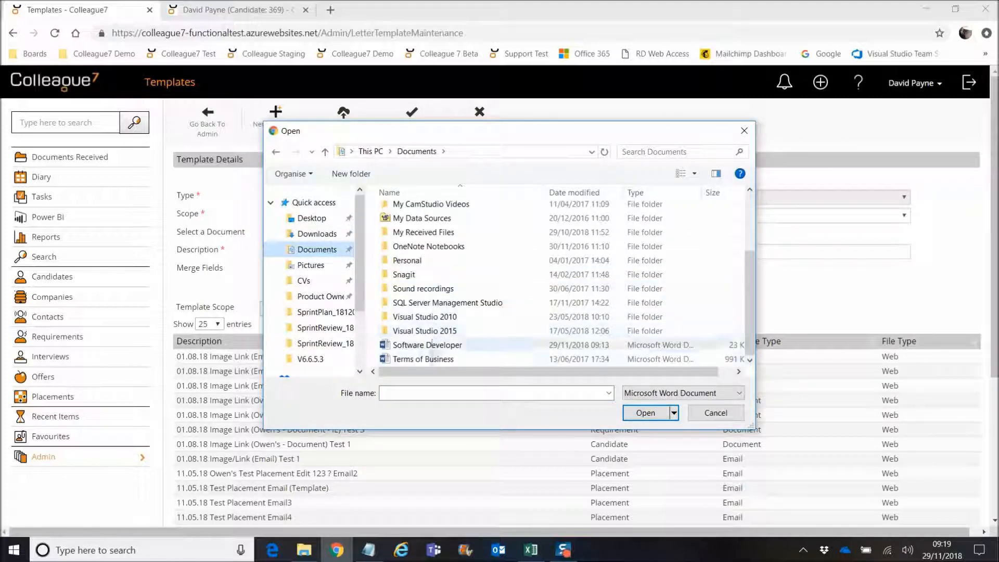
{"action": "left_click", "coordinate": [715, 412]}
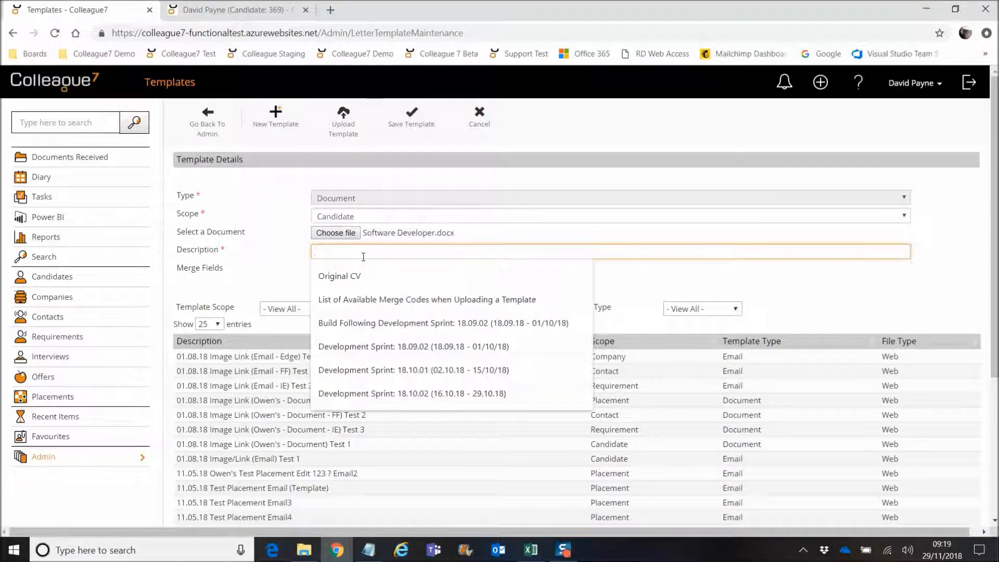
{"action": "type", "text": "eXAMPL"}
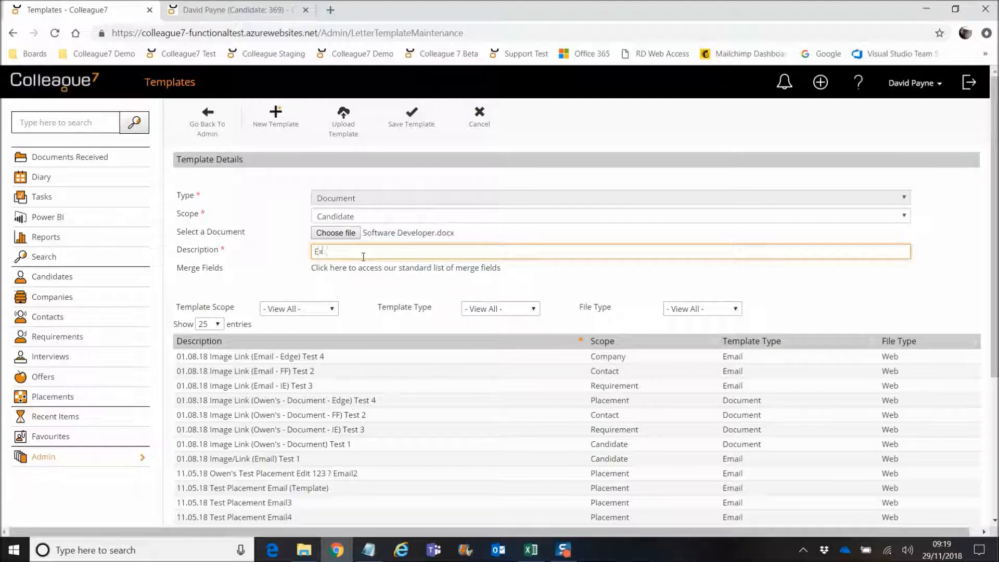
{"action": "type", "text": "Example Template"}
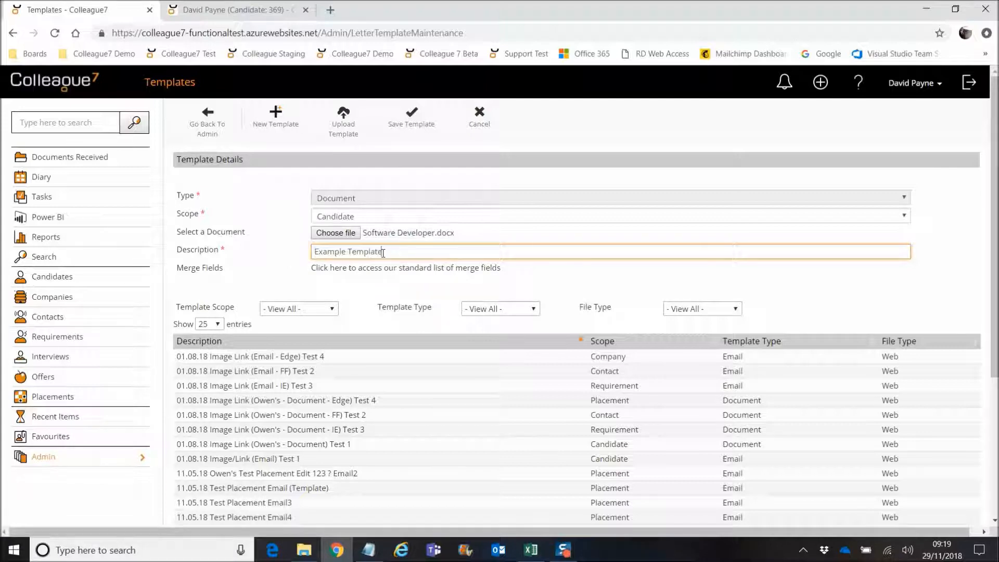
{"action": "mouse_move", "coordinate": [388, 271]}
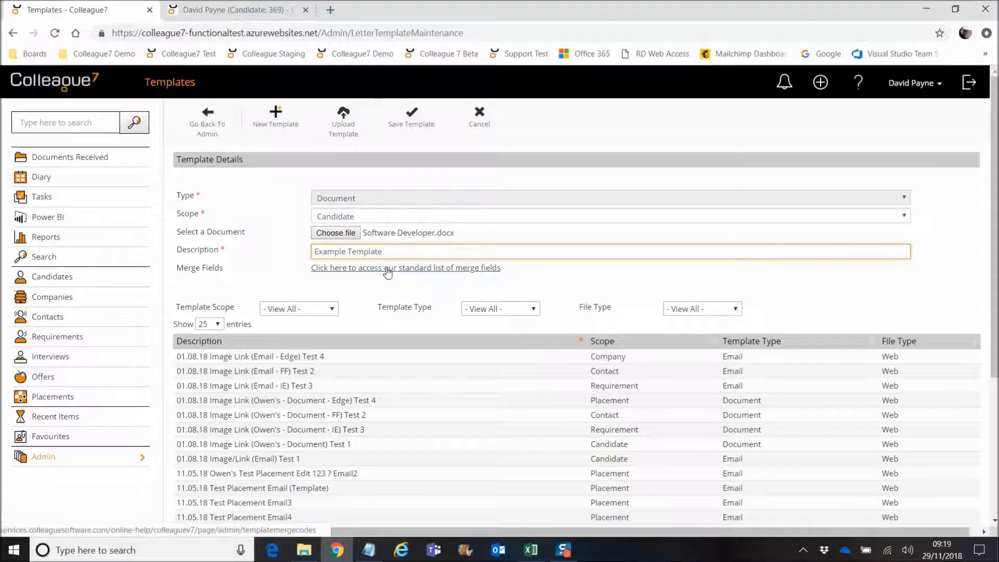
{"action": "left_click", "coordinate": [405, 268]}
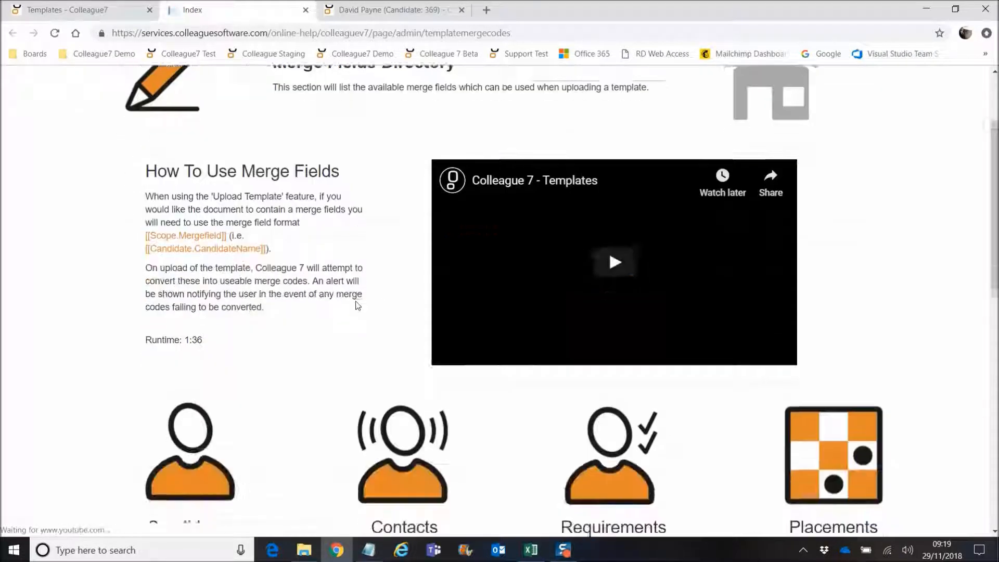
{"action": "scroll", "scroll_direction": "down", "scroll_amount": 3}
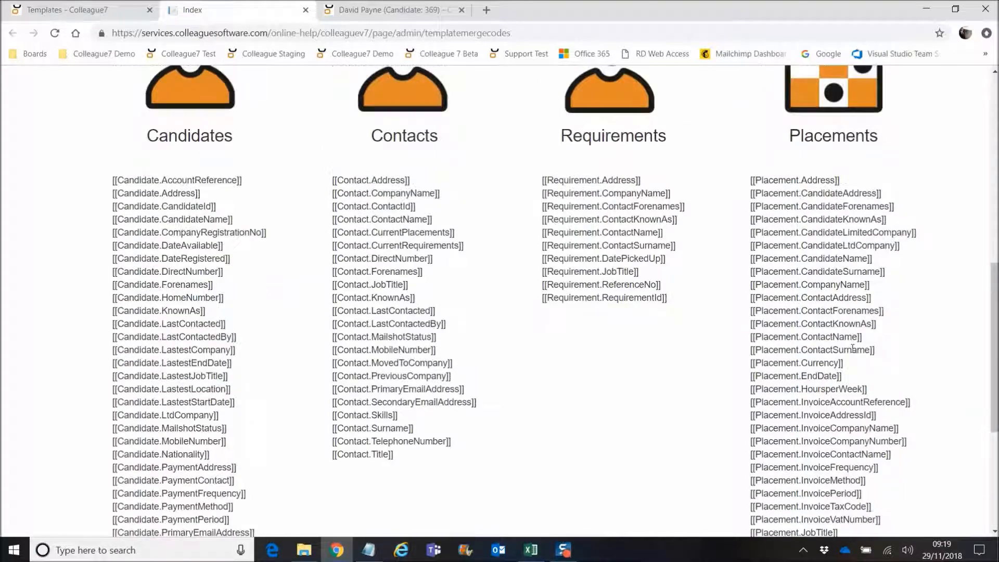
{"action": "scroll", "scroll_direction": "up", "scroll_amount": 3}
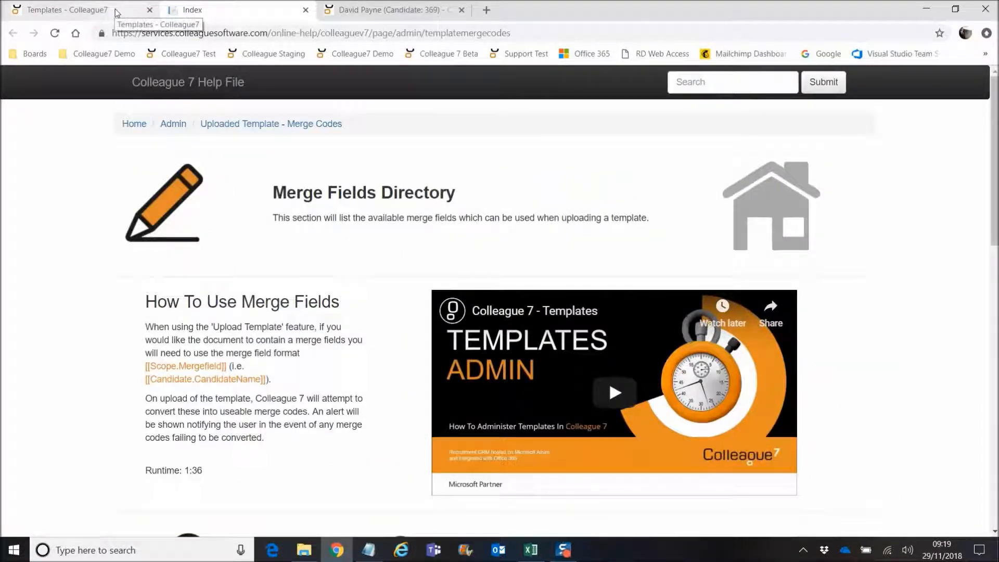
{"action": "left_click", "coordinate": [232, 9]}
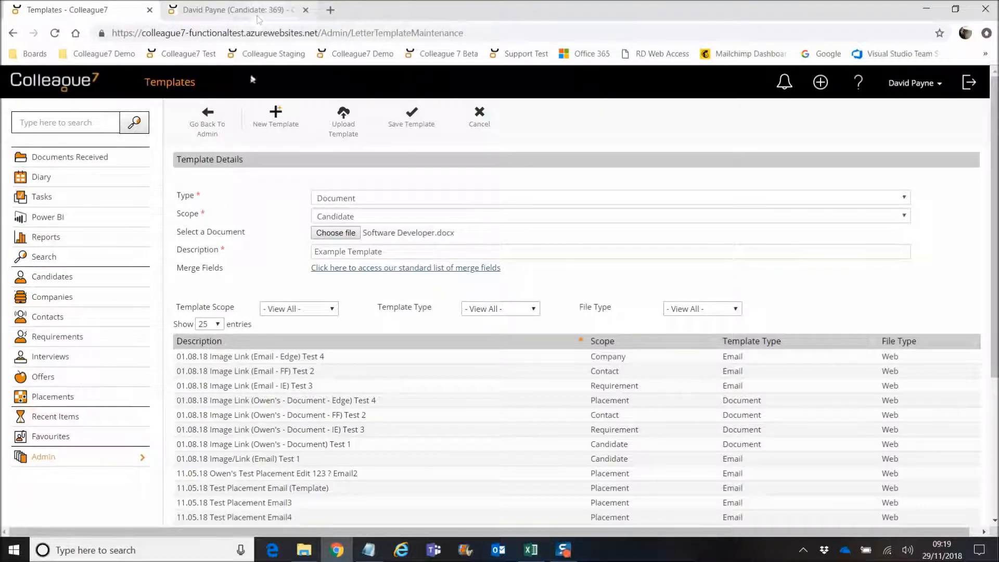
{"action": "mouse_move", "coordinate": [362, 266]}
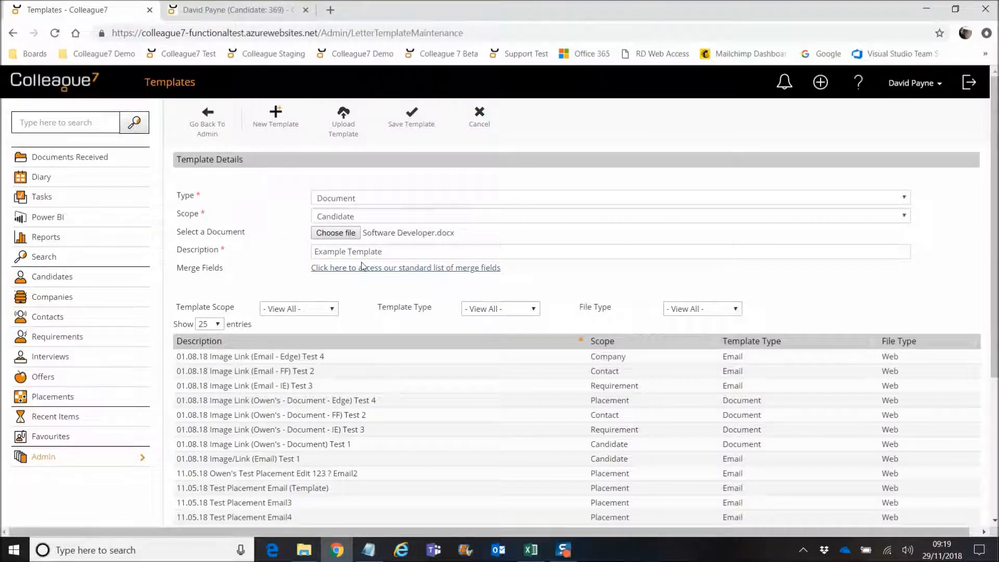
Step: Save the new template and filter the list to Uploaded file types
{"action": "left_click", "coordinate": [397, 252]}
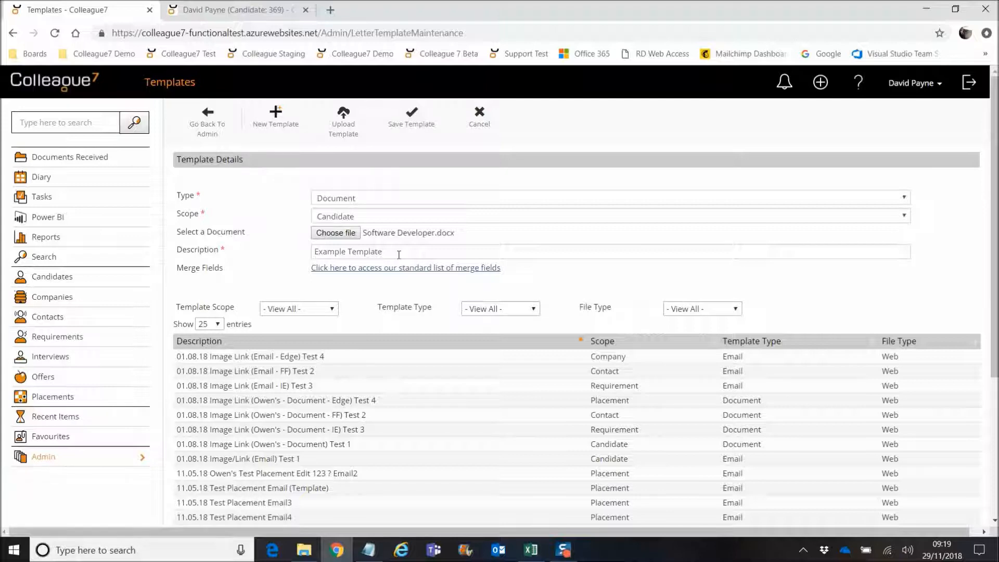
{"action": "mouse_move", "coordinate": [412, 132]}
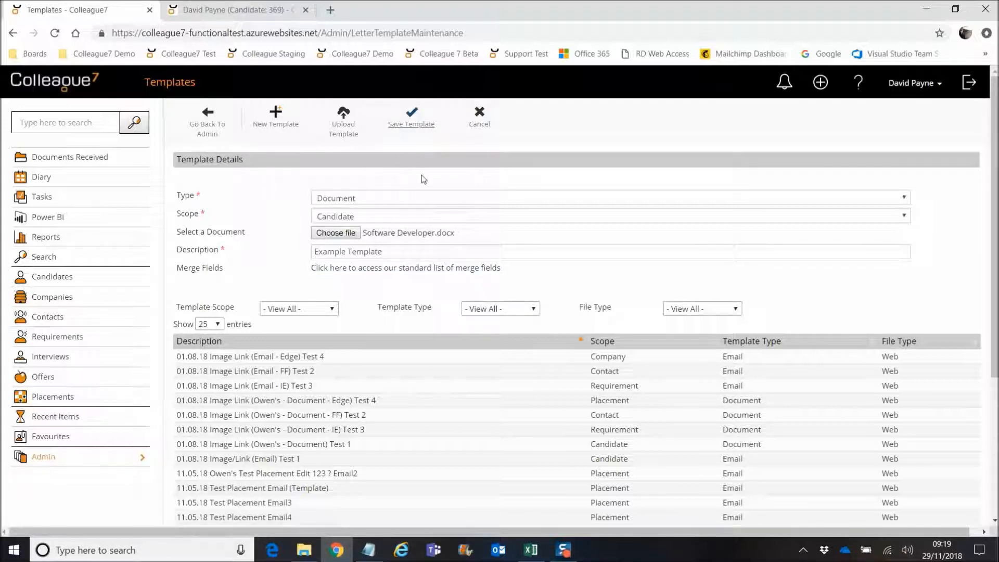
{"action": "left_click", "coordinate": [478, 113]}
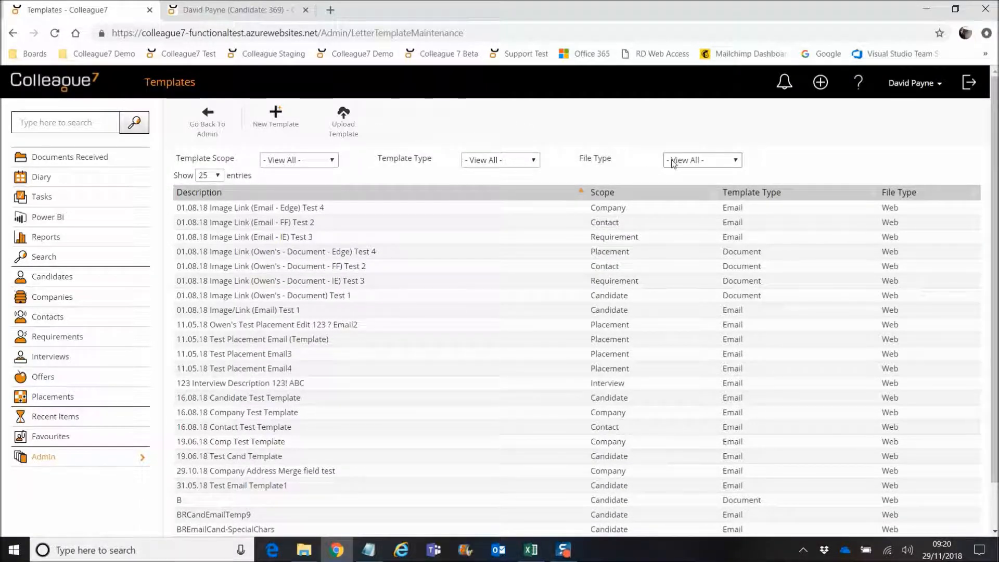
{"action": "left_click", "coordinate": [701, 160]}
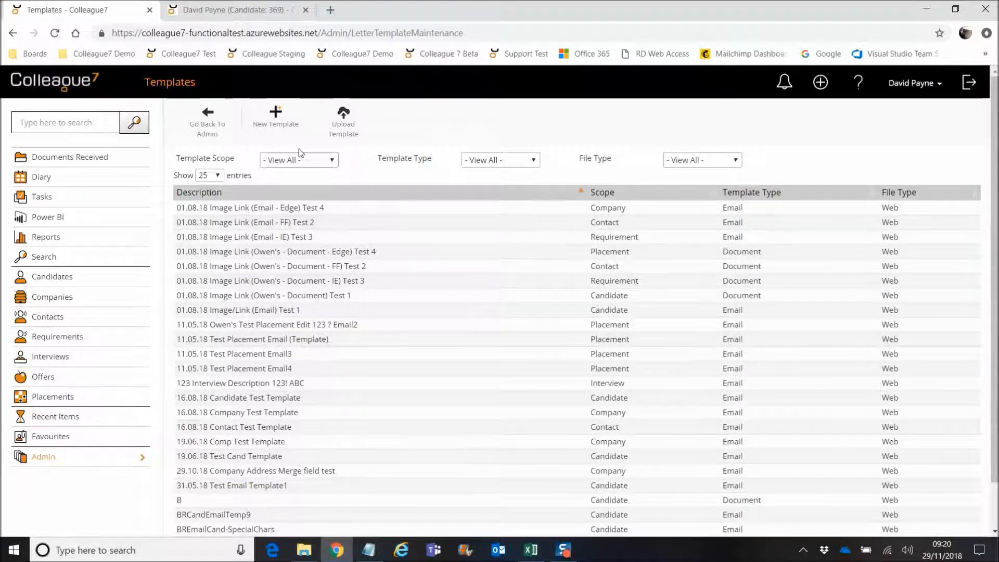
{"action": "left_click", "coordinate": [274, 114]}
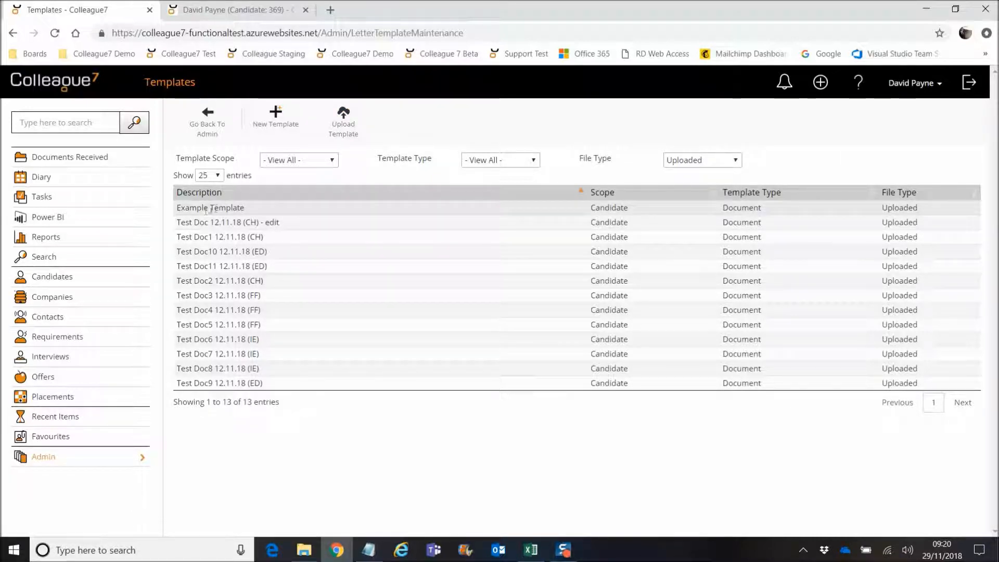
Step: View Example Template's details and choose Edit Template for Word Online
{"action": "left_click", "coordinate": [210, 207]}
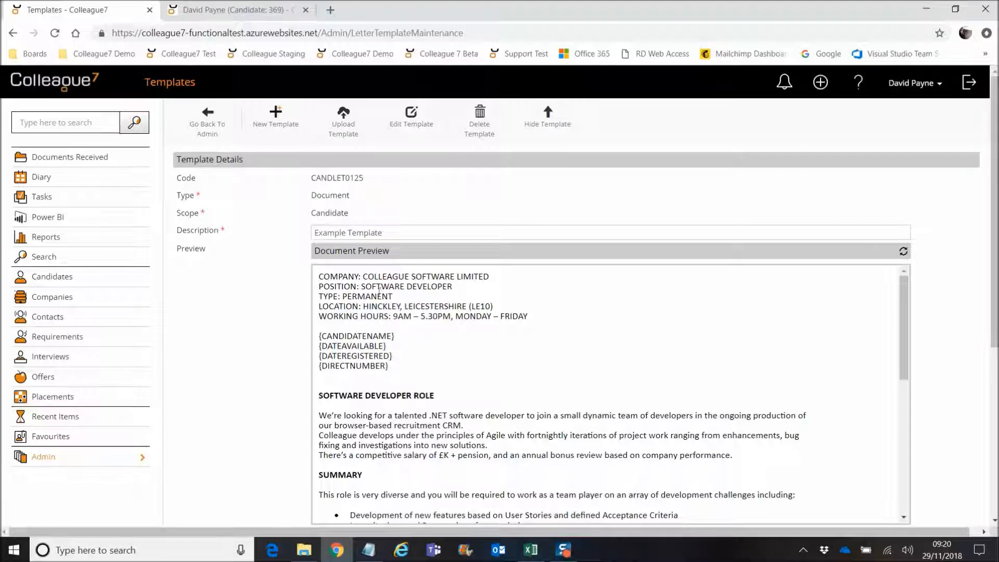
{"action": "mouse_move", "coordinate": [621, 389]}
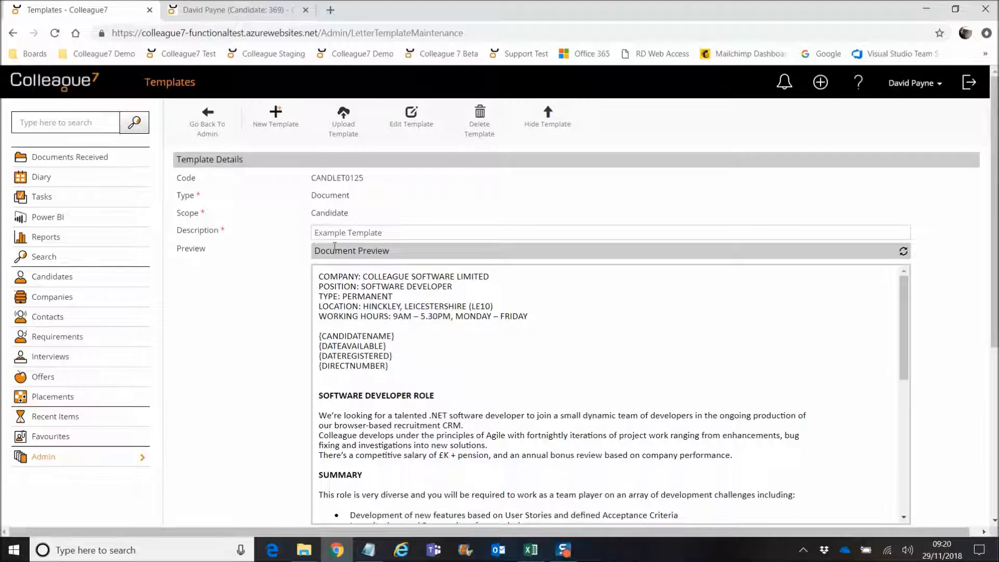
{"action": "left_click", "coordinate": [411, 117]}
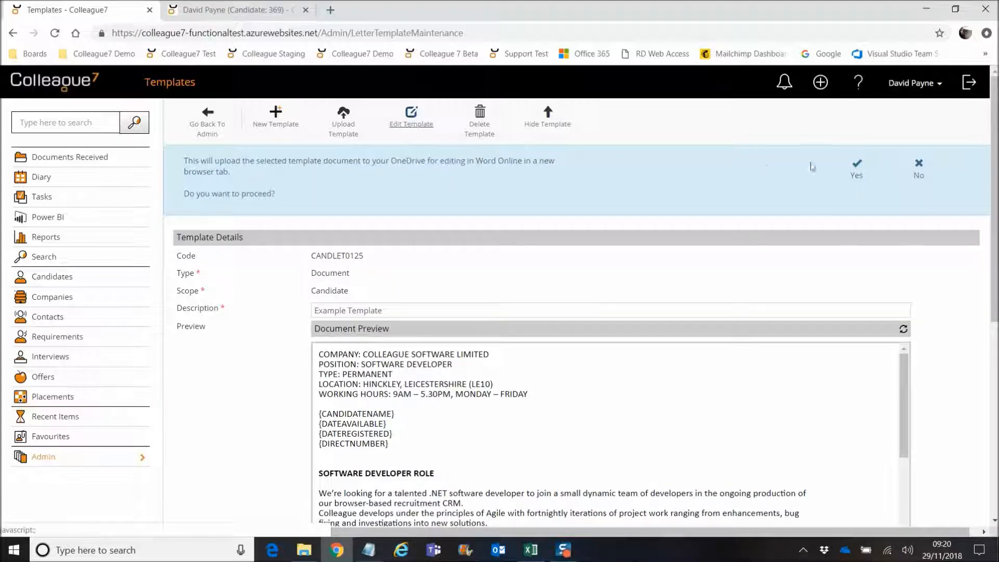
Step: Confirm Yes so CANDLET0125 opens in Word Online in a new tab
{"action": "left_click", "coordinate": [856, 163]}
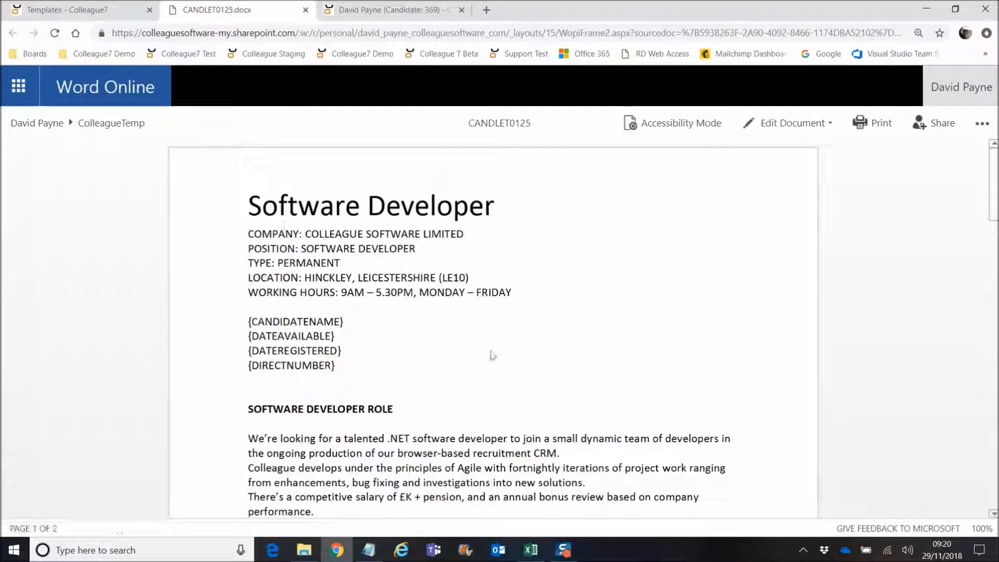
{"action": "mouse_move", "coordinate": [510, 377]}
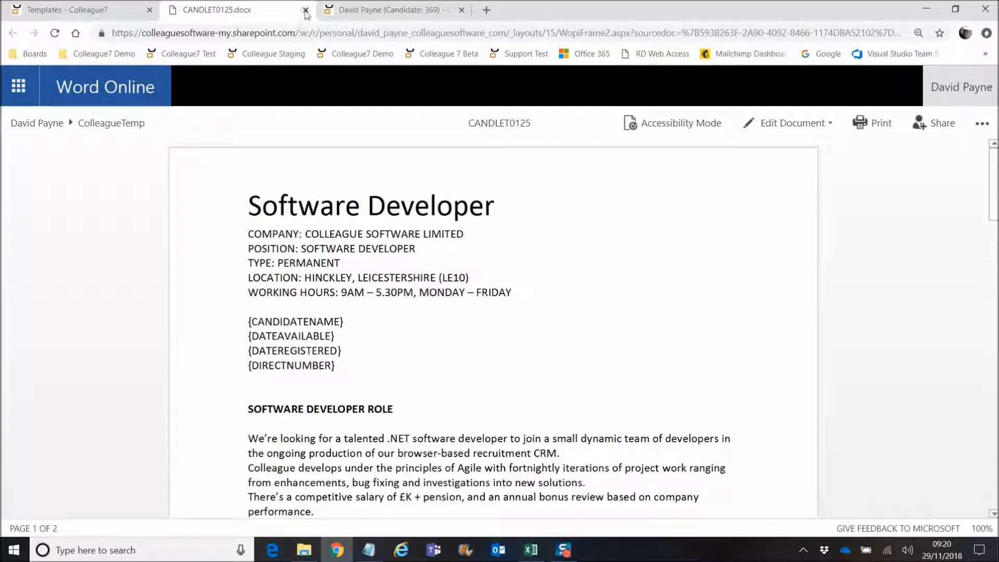
Step: Close the Word Online tab, hide the template details and switch to the candidate record
{"action": "left_click", "coordinate": [302, 10]}
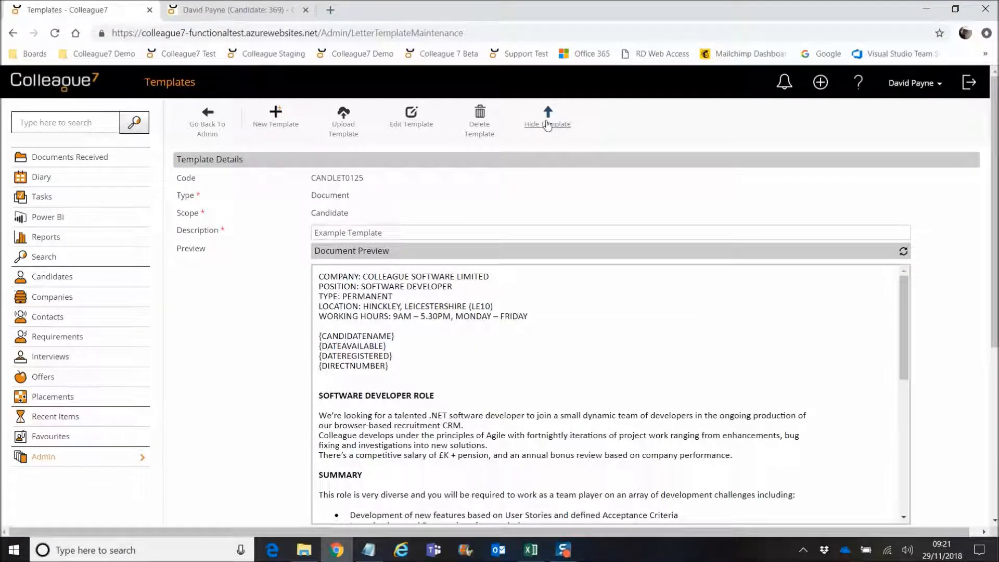
{"action": "left_click", "coordinate": [547, 115]}
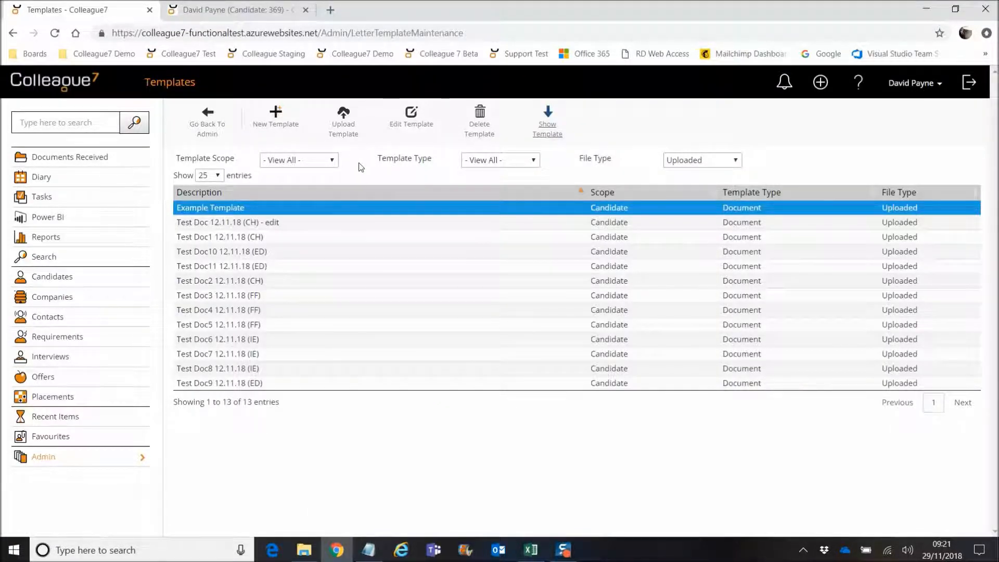
{"action": "left_click", "coordinate": [232, 9]}
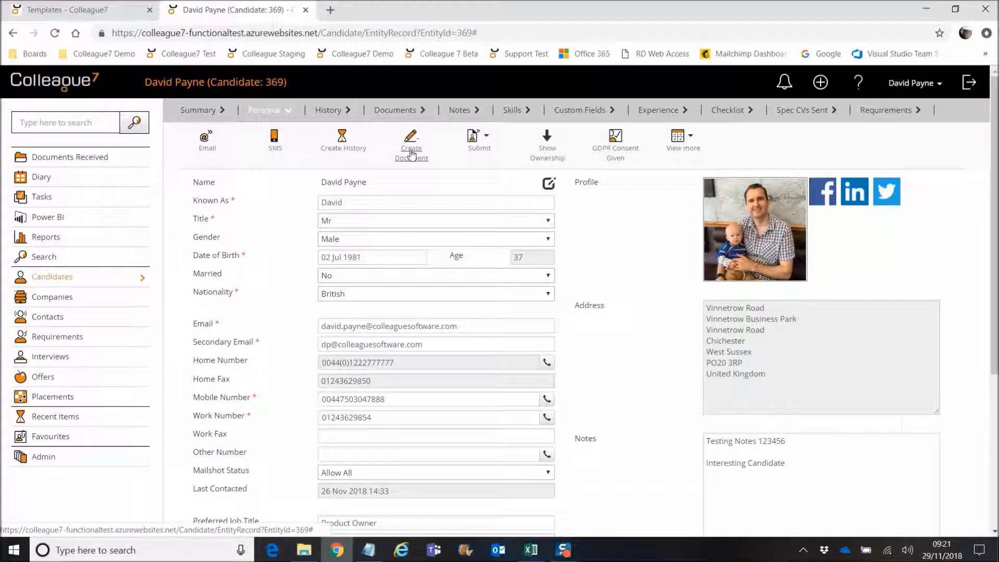
Step: Create a candidate document based on Example Template [Uploaded]
{"action": "left_click", "coordinate": [412, 140]}
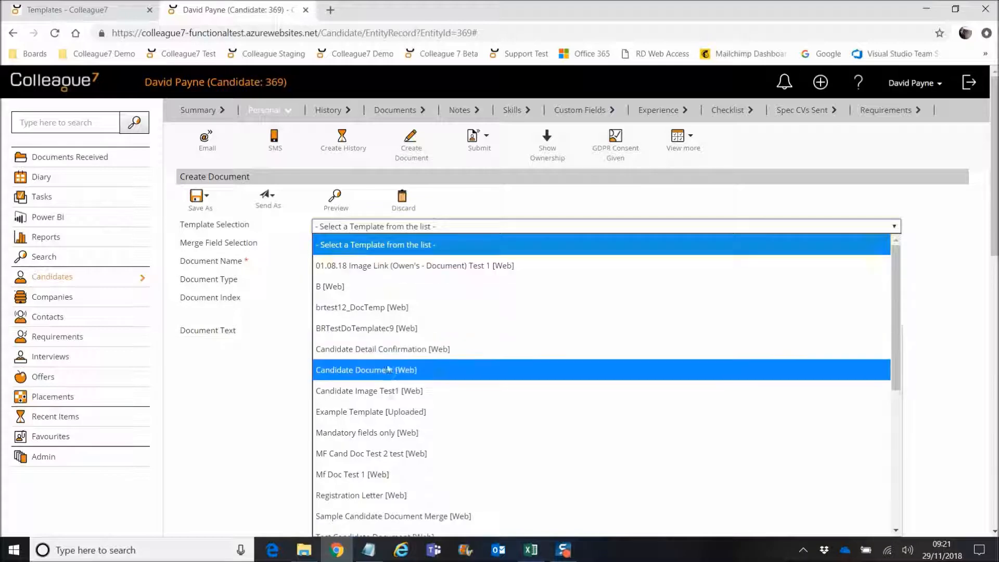
{"action": "scroll", "scroll_direction": "down", "scroll_amount": 3}
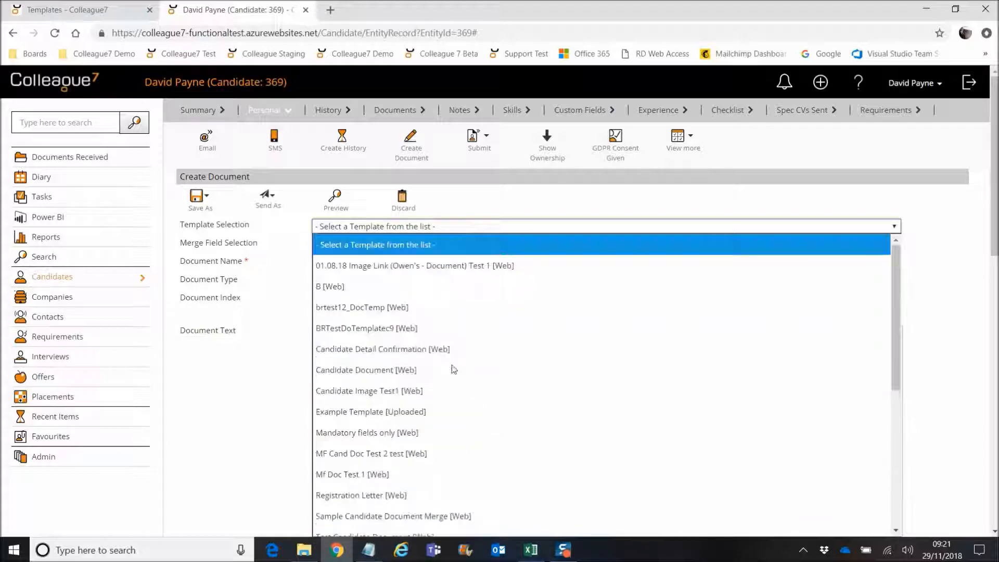
{"action": "left_click", "coordinate": [376, 245]}
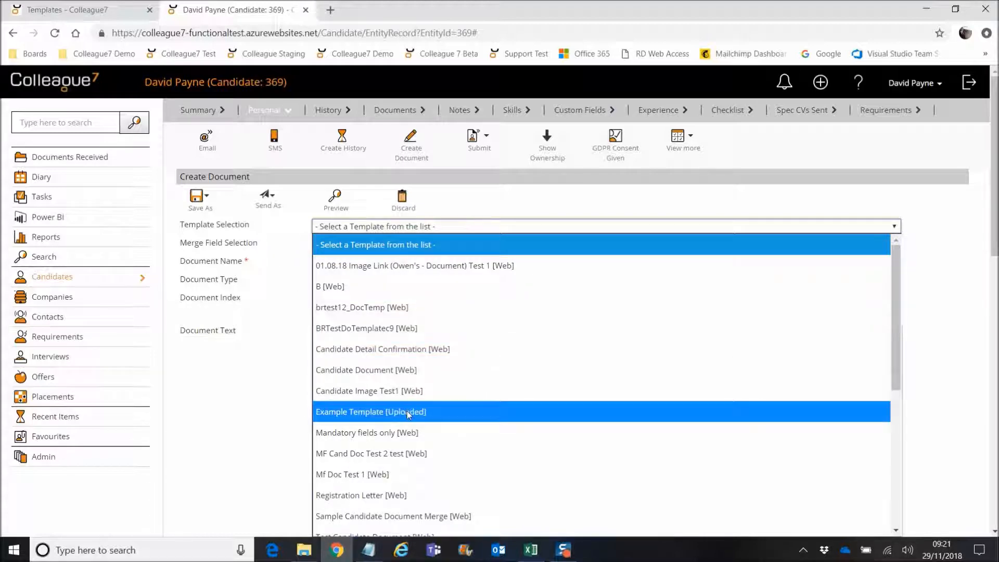
{"action": "left_click", "coordinate": [370, 412]}
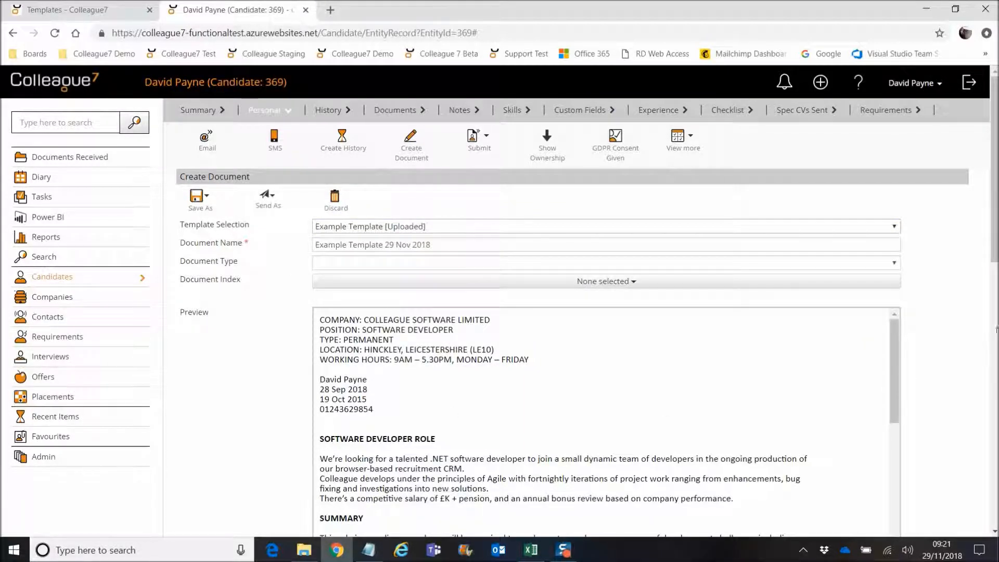
Step: Set Document Type to Test and Document Index to CVs
{"action": "scroll", "scroll_direction": "down", "scroll_amount": 3}
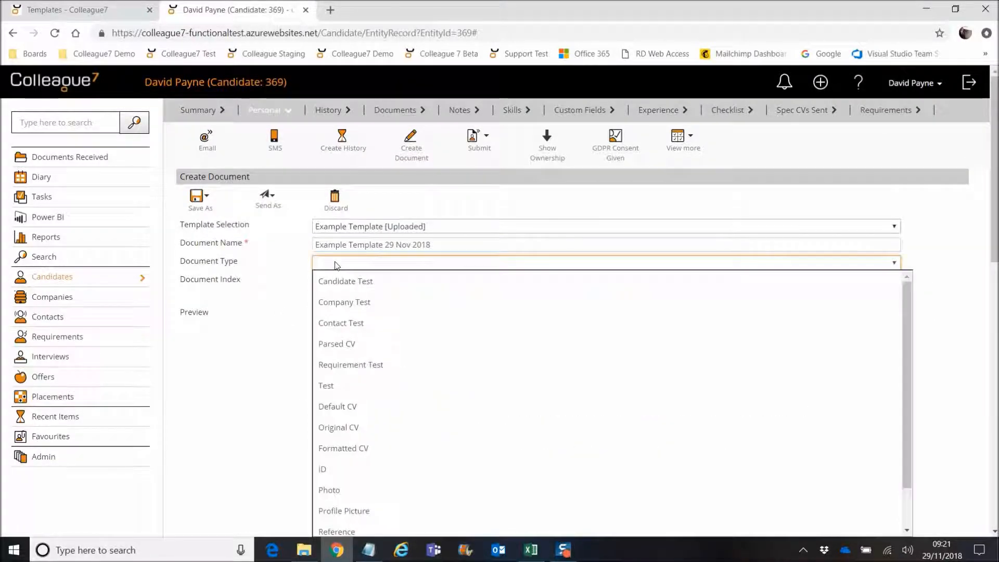
{"action": "mouse_move", "coordinate": [324, 280]}
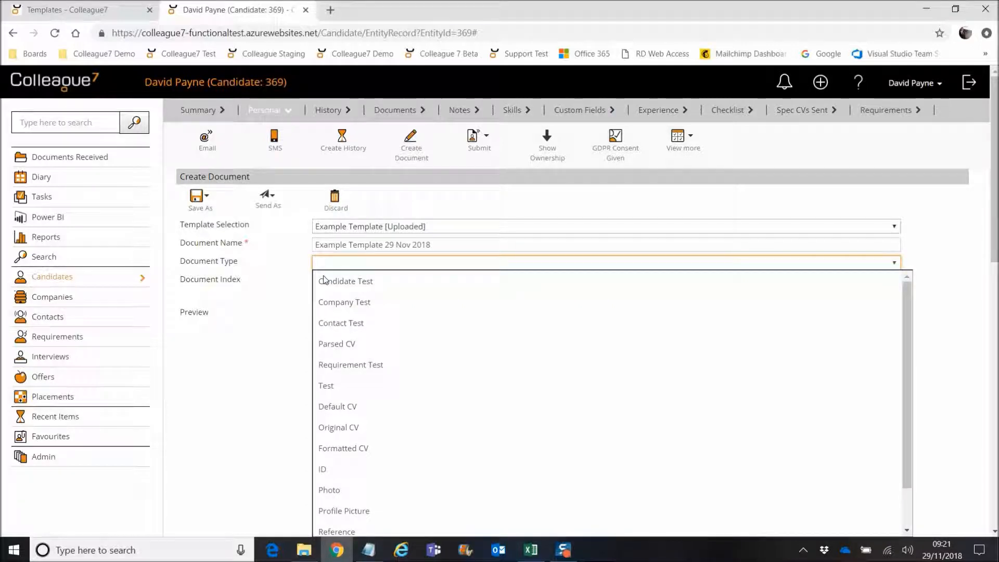
{"action": "left_click", "coordinate": [327, 385]}
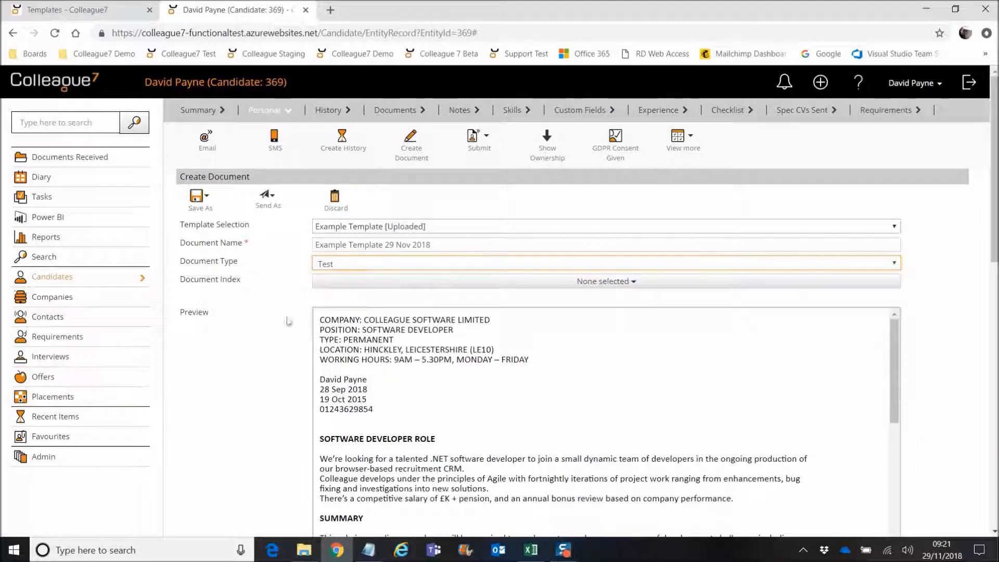
{"action": "left_click", "coordinate": [605, 281]}
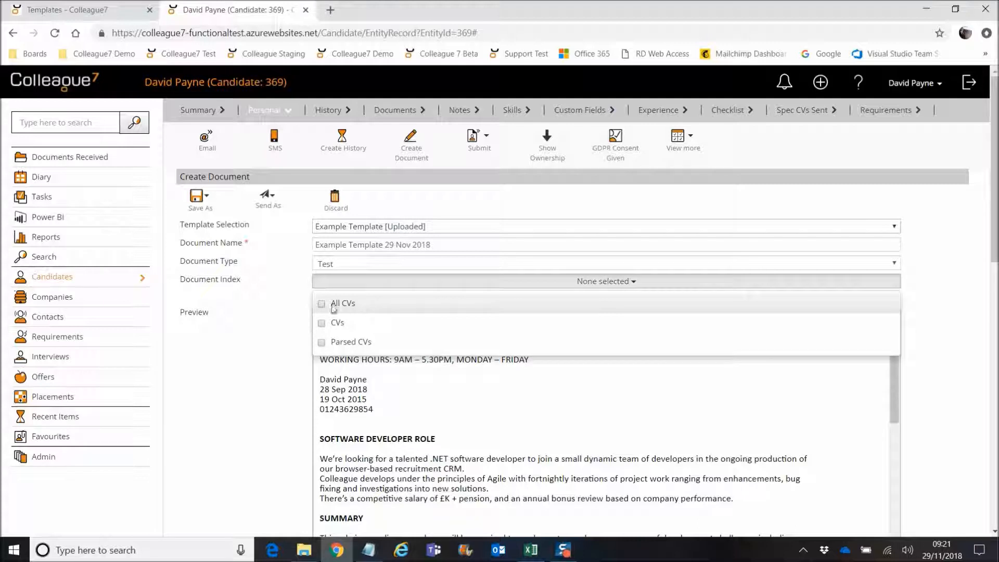
{"action": "left_click", "coordinate": [321, 322]}
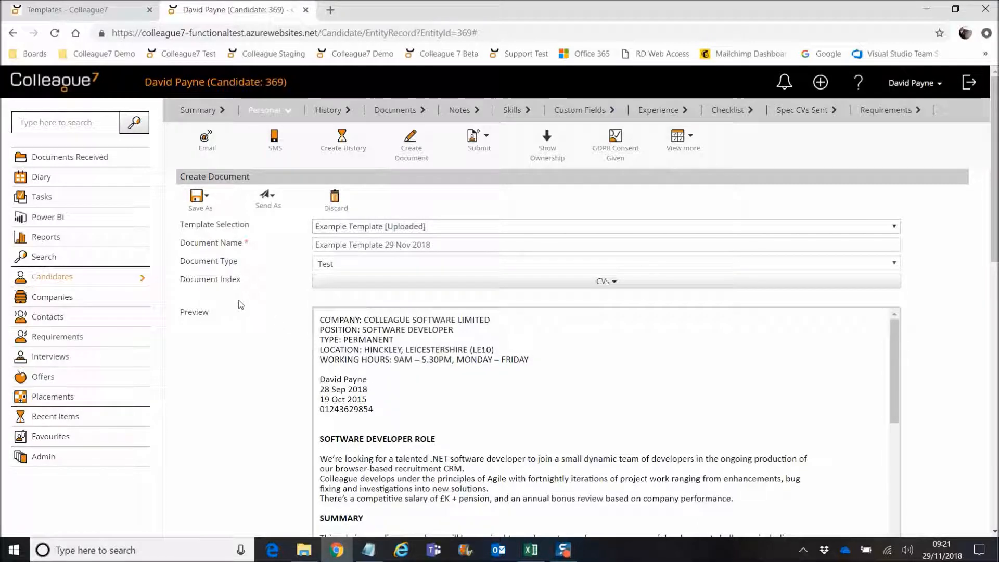
{"action": "left_click", "coordinate": [199, 199]}
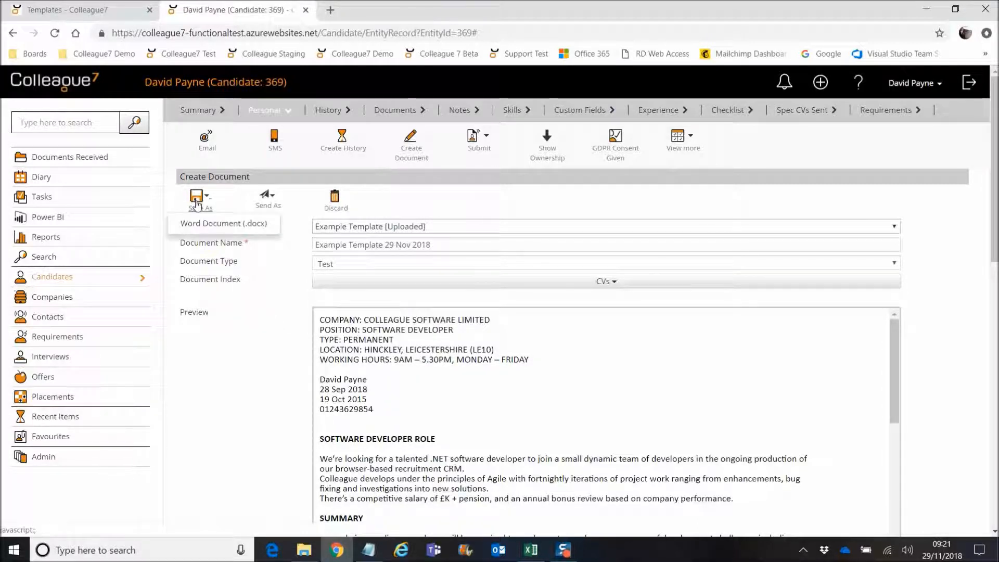
Step: Save as Word Document (.docx) and select Example Template 29 Nov 2018 under Documents
{"action": "left_click", "coordinate": [223, 223]}
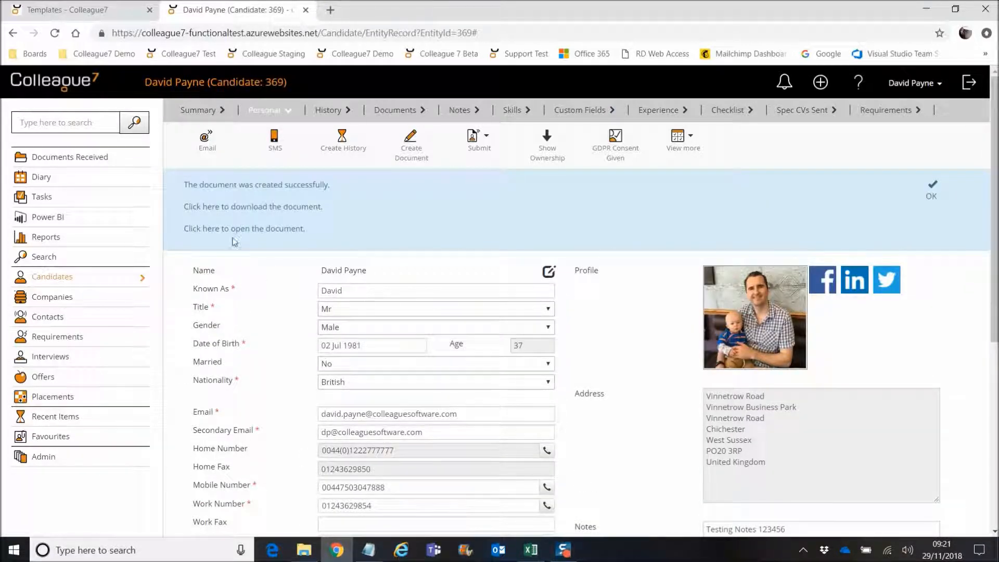
{"action": "mouse_move", "coordinate": [259, 215]}
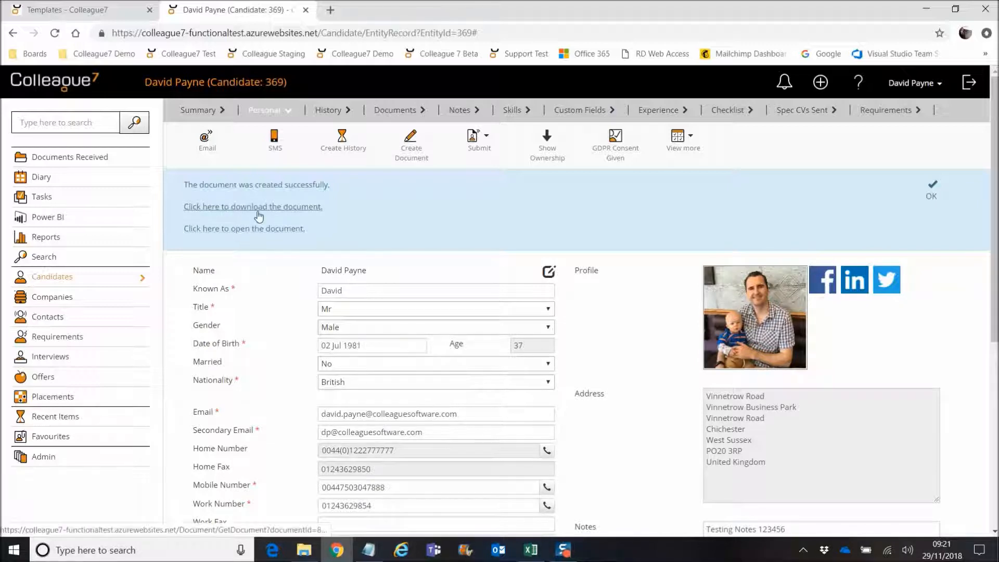
{"action": "left_click", "coordinate": [396, 110]}
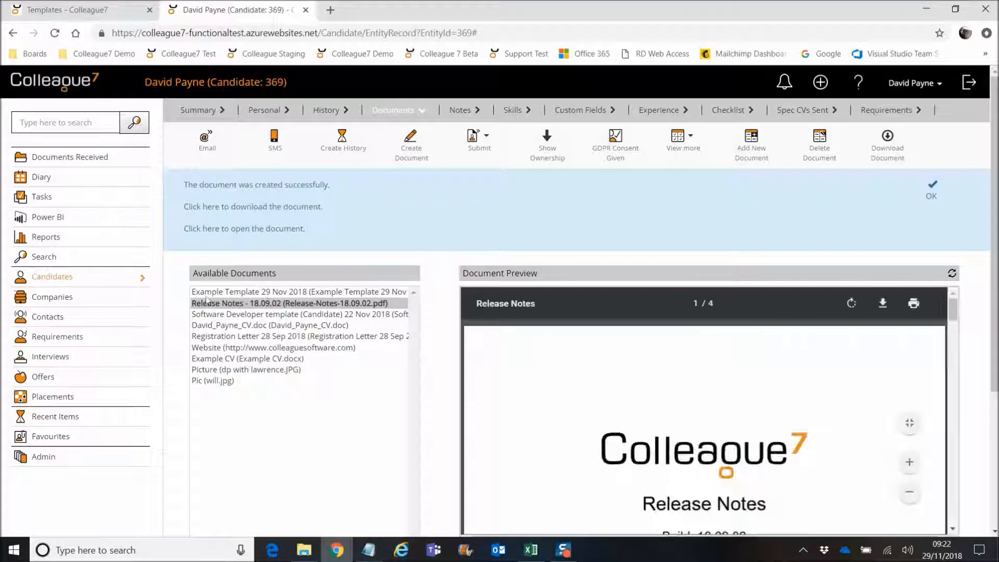
{"action": "left_click", "coordinate": [293, 291]}
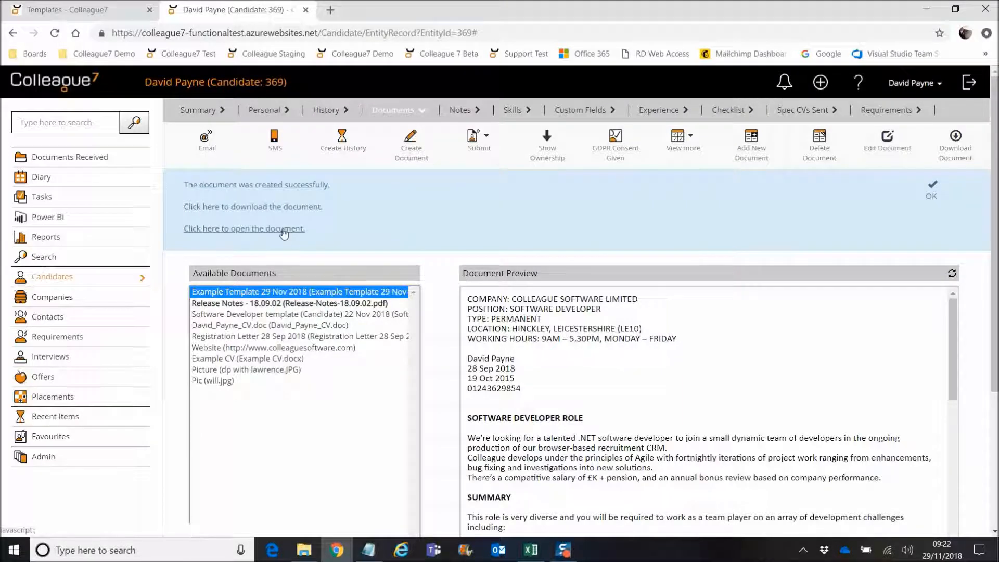
{"action": "left_click", "coordinate": [244, 228]}
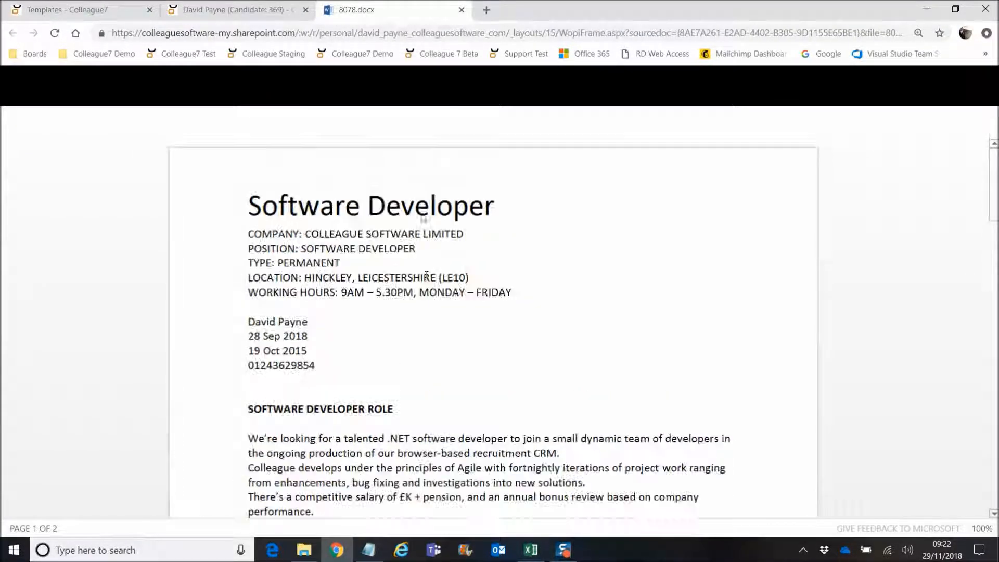
{"action": "scroll", "scroll_direction": "down", "scroll_amount": 3}
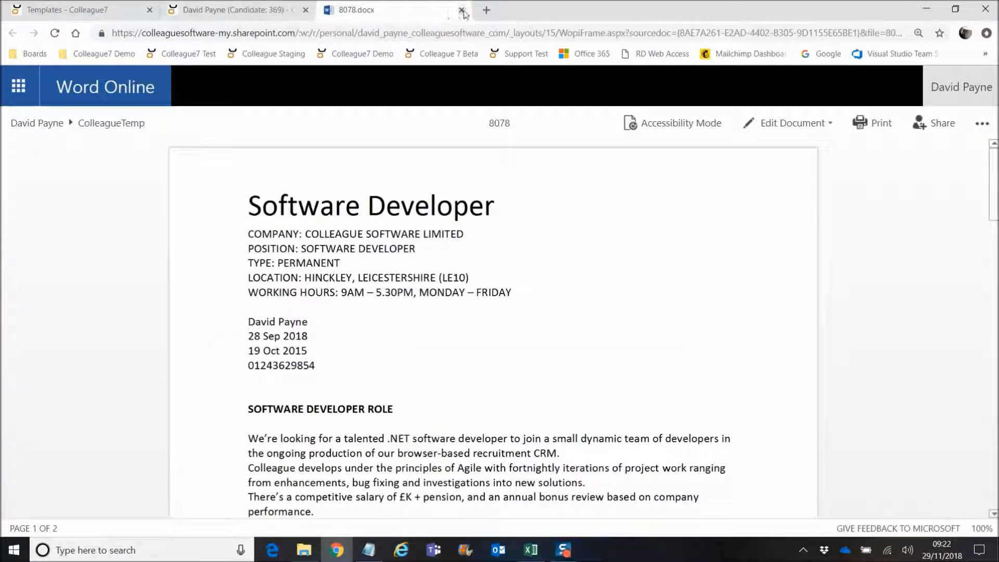
{"action": "left_click", "coordinate": [461, 9]}
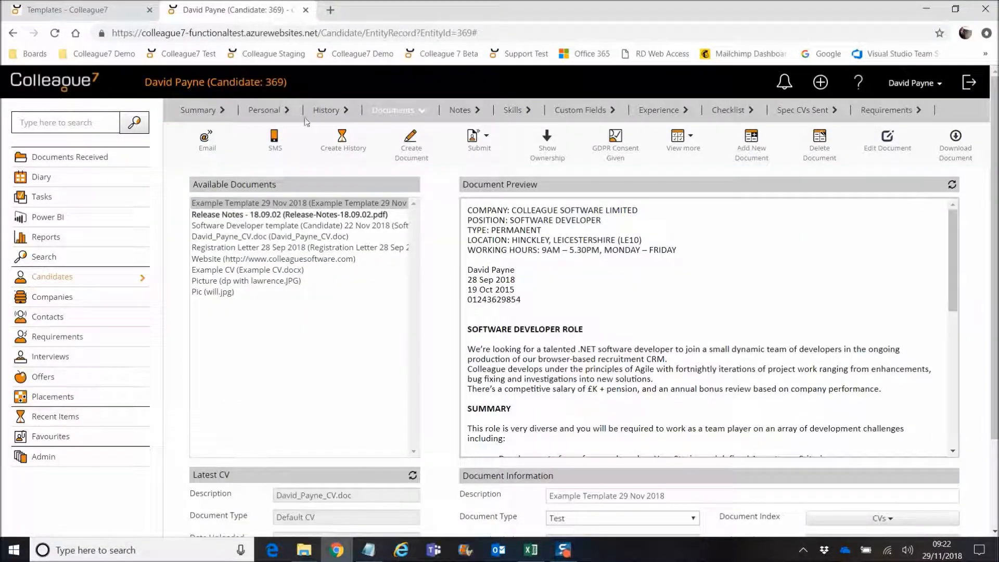
{"action": "mouse_move", "coordinate": [262, 113]}
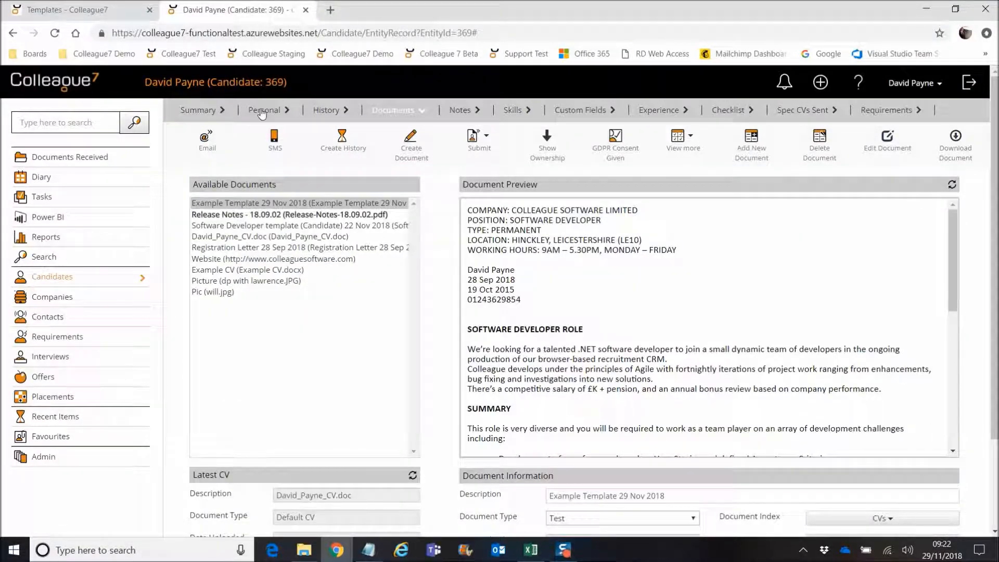
Step: Switch between the Documents and Personal tabs, ending on the candidate's personal details
{"action": "left_click", "coordinate": [264, 110]}
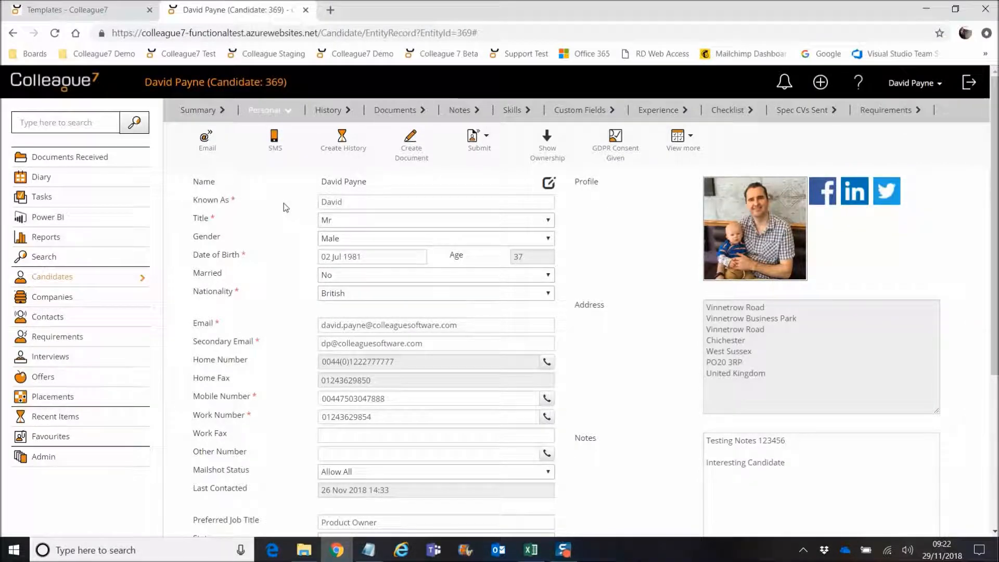
{"action": "left_click", "coordinate": [395, 111]}
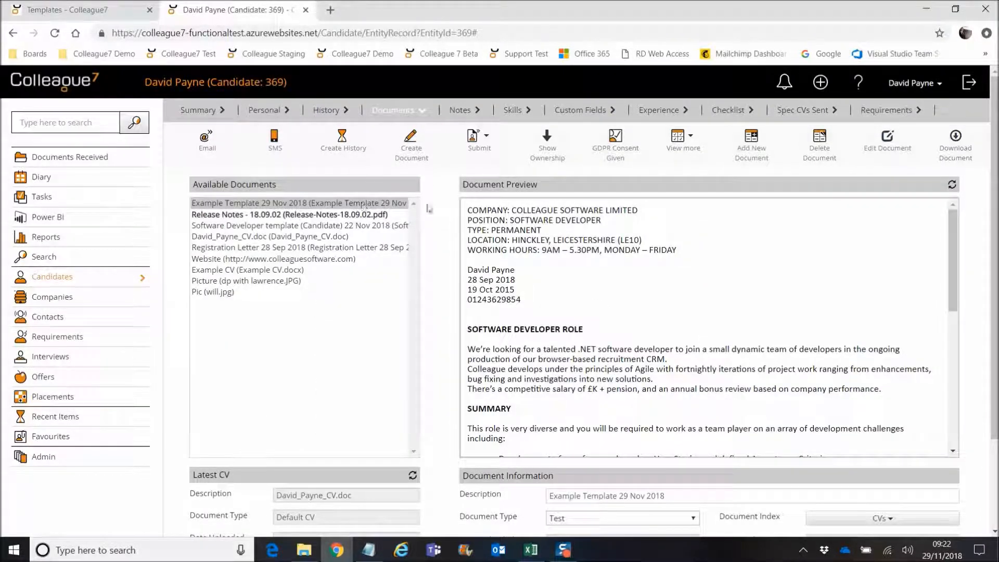
{"action": "mouse_move", "coordinate": [443, 208]}
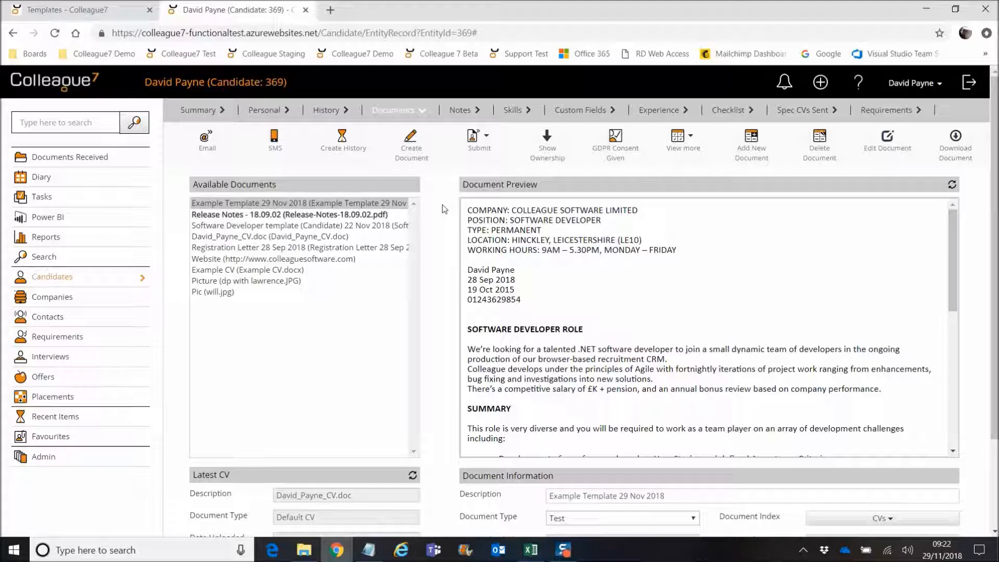
{"action": "left_click", "coordinate": [265, 111]}
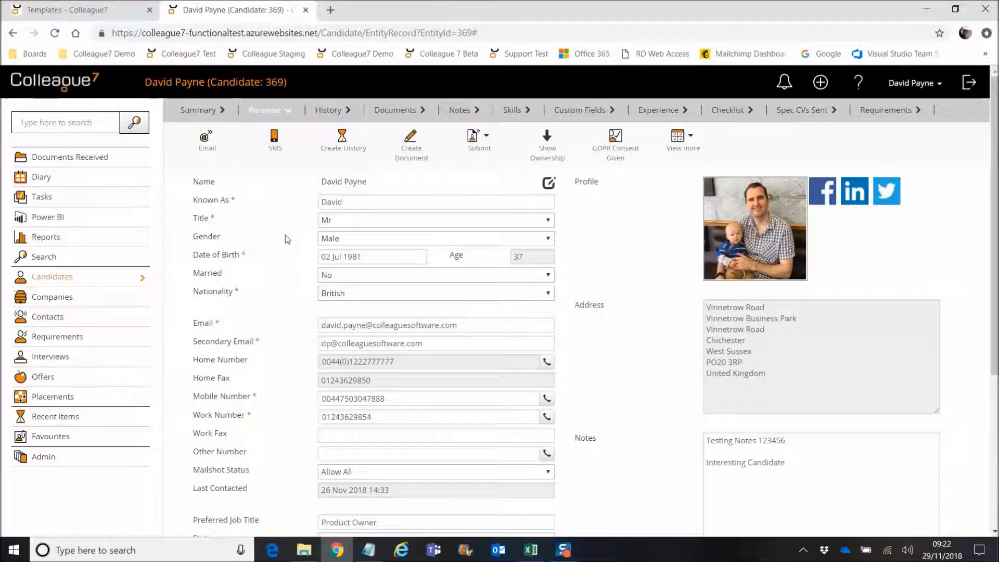
{"action": "mouse_move", "coordinate": [284, 235]}
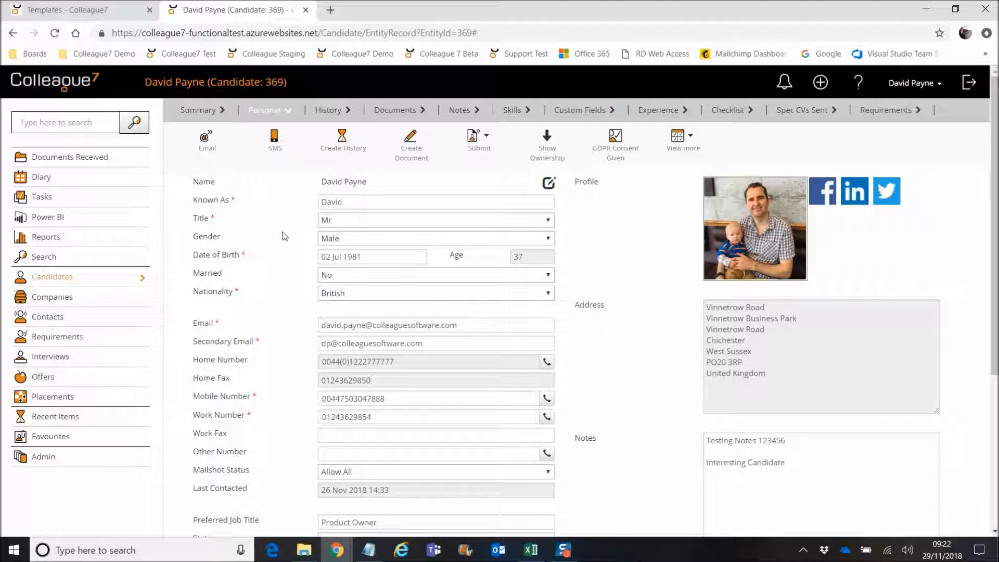
{"action": "mouse_move", "coordinate": [272, 224]}
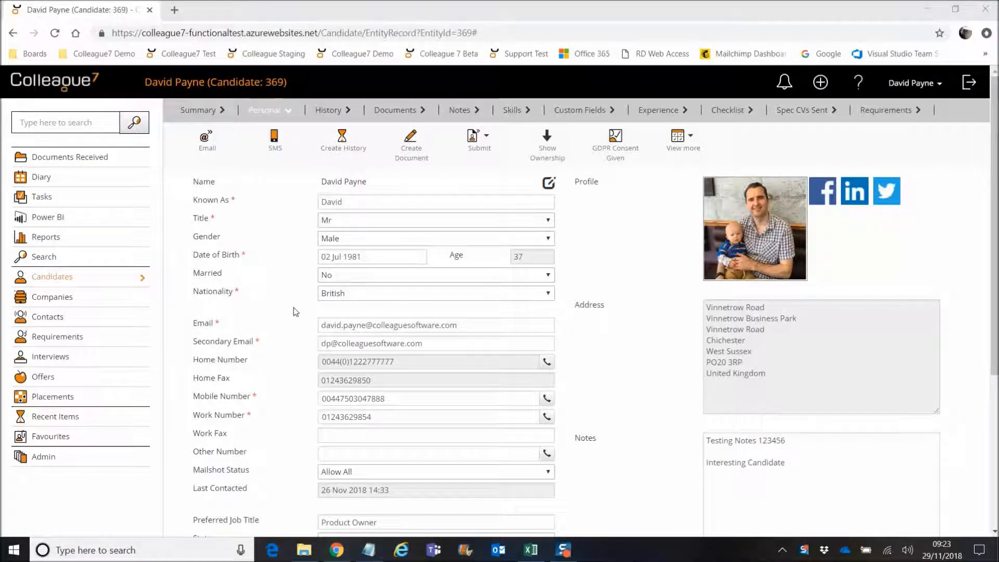
{"action": "mouse_move", "coordinate": [281, 310]}
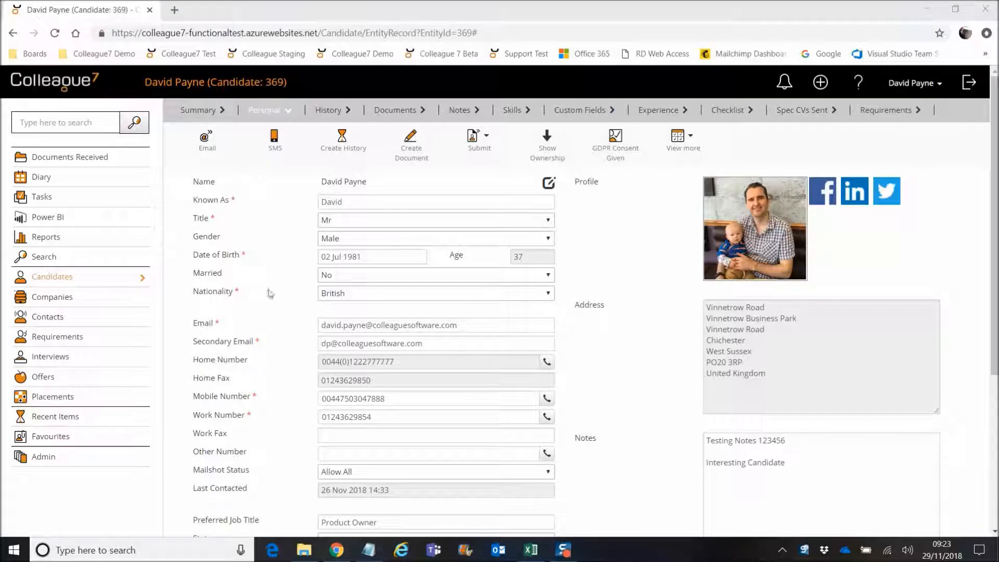
{"action": "mouse_move", "coordinate": [263, 256]}
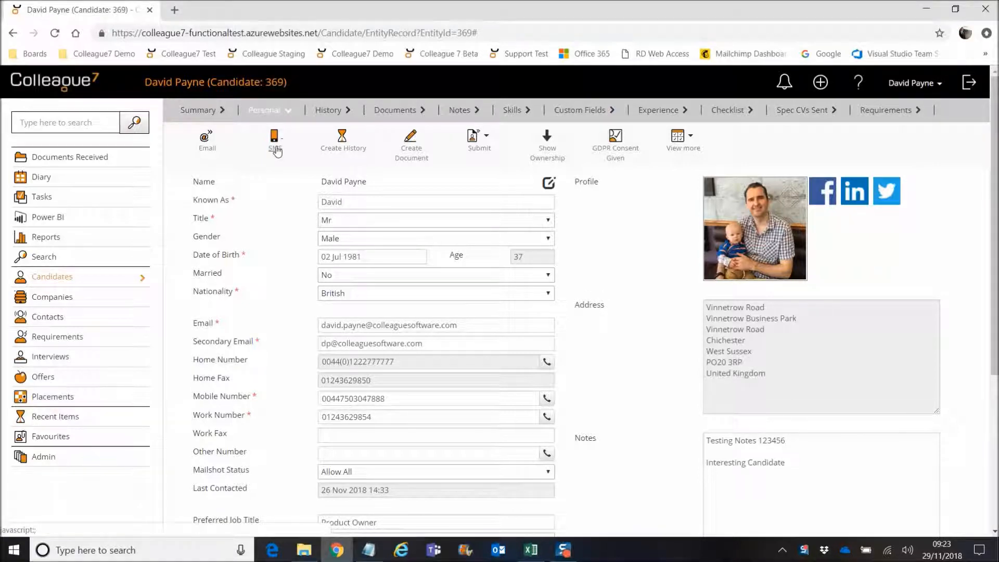
{"action": "left_click", "coordinate": [275, 140]}
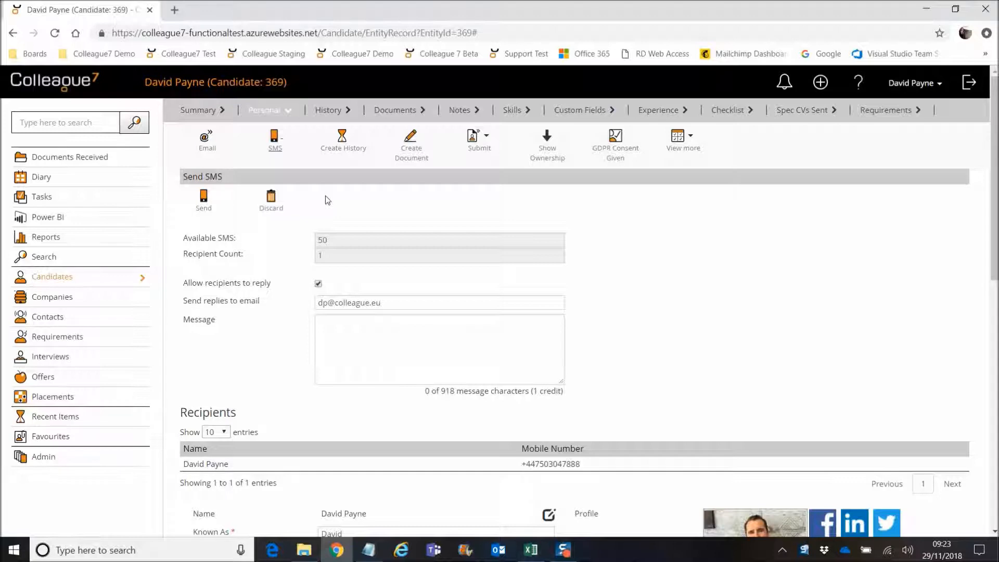
{"action": "mouse_move", "coordinate": [362, 204]}
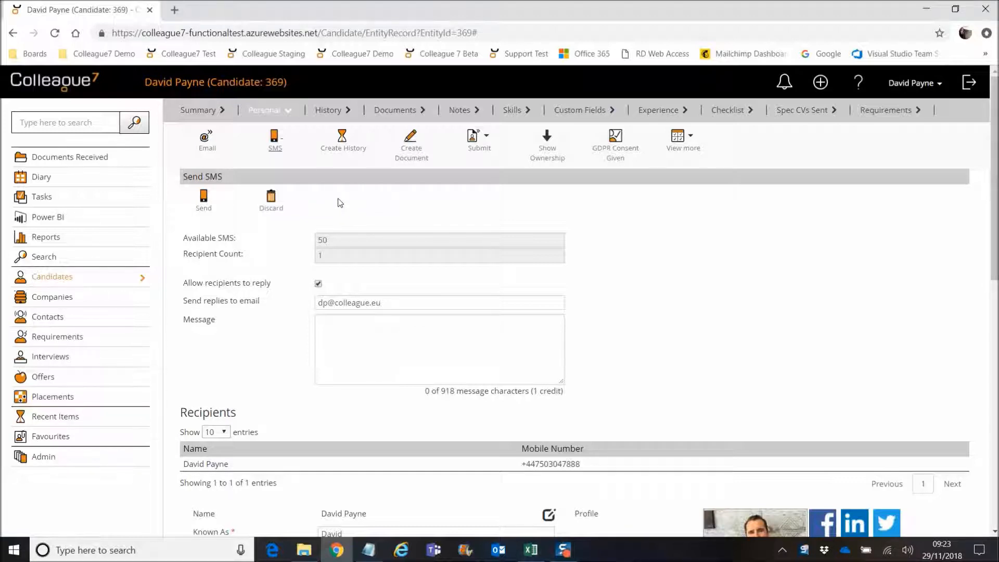
{"action": "mouse_move", "coordinate": [334, 204]}
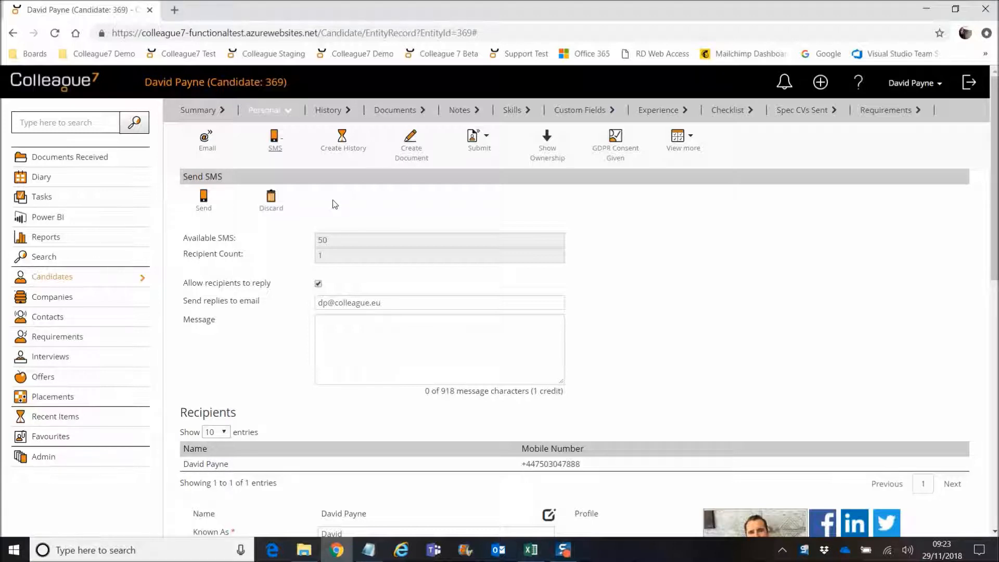
{"action": "mouse_move", "coordinate": [599, 404]}
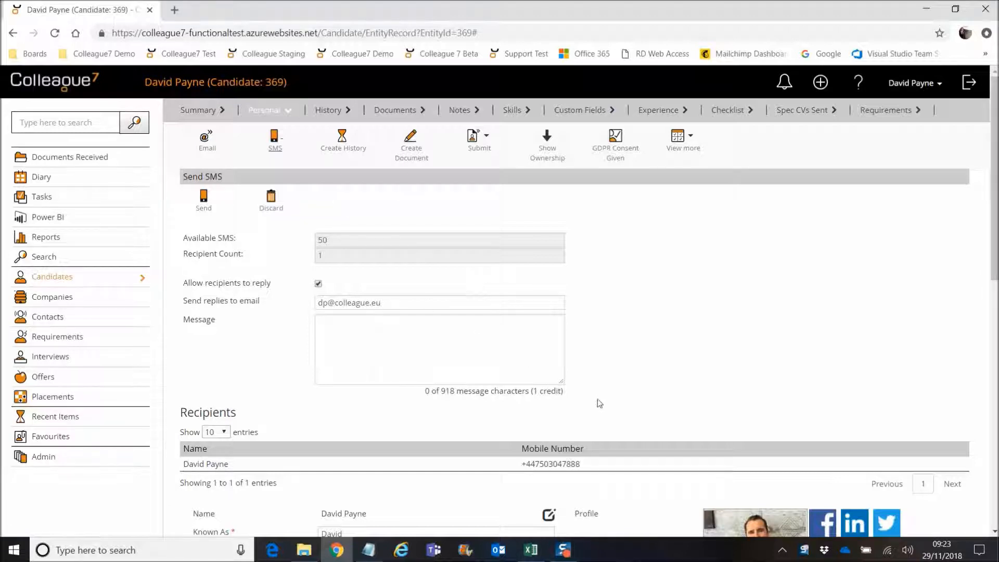
{"action": "mouse_move", "coordinate": [304, 206]}
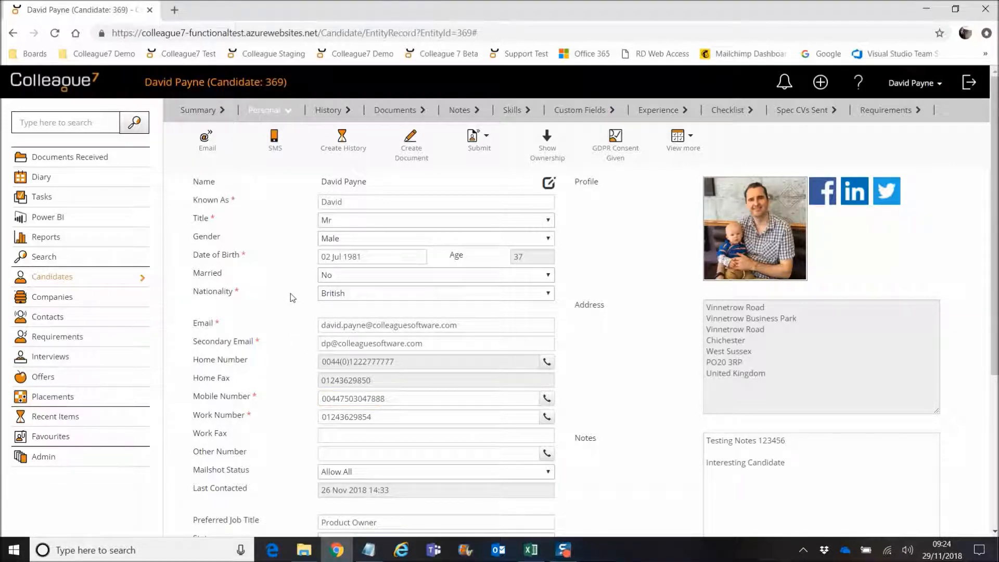
{"action": "mouse_move", "coordinate": [274, 154]}
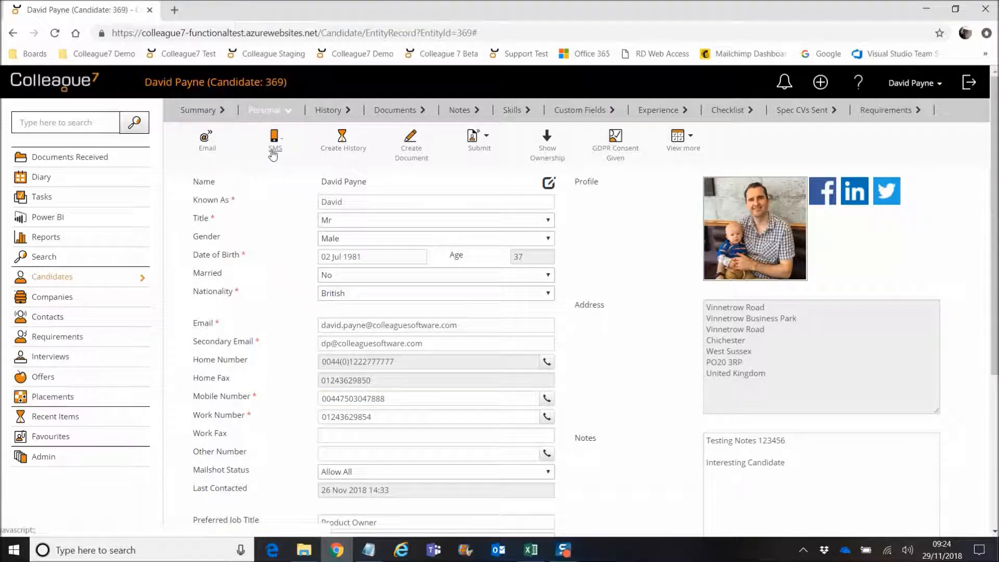
{"action": "left_click", "coordinate": [275, 140]}
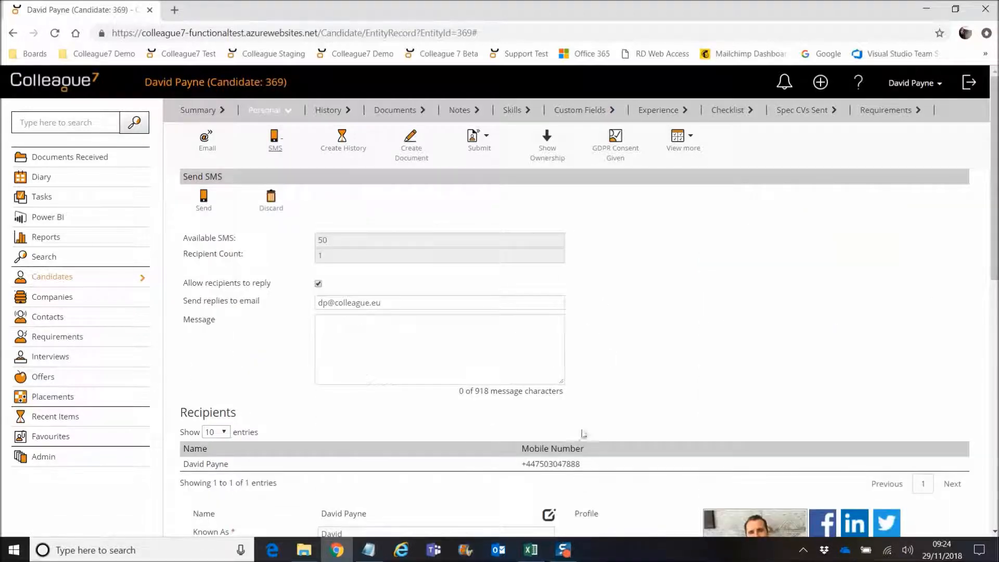
{"action": "mouse_move", "coordinate": [450, 412]}
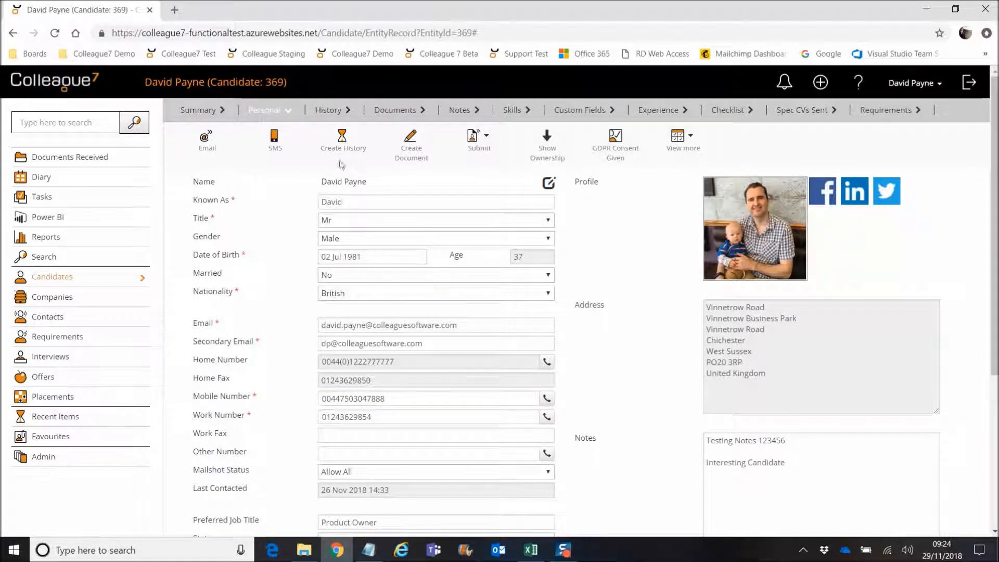
{"action": "left_click", "coordinate": [275, 140]}
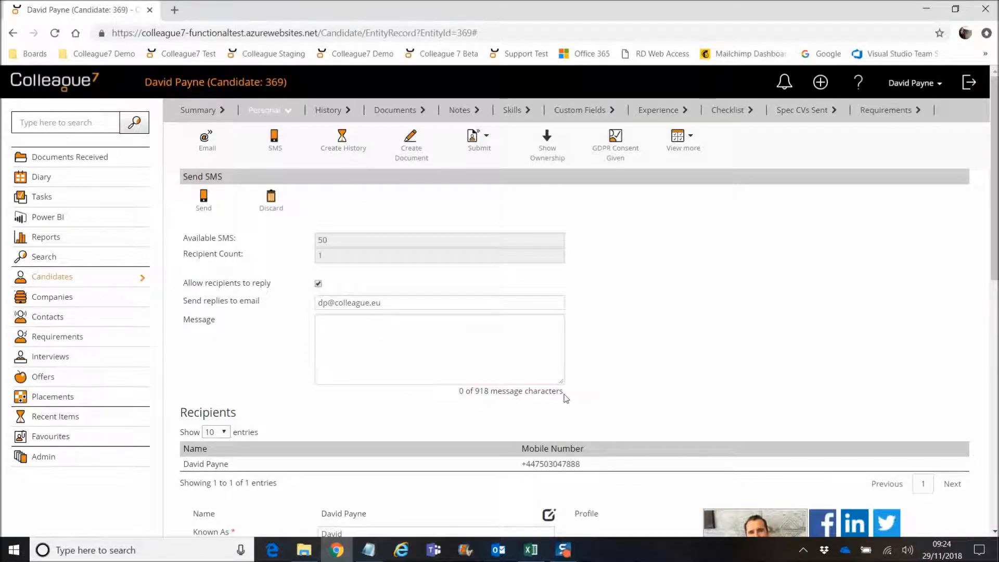
Step: Write 'test message' as the SMS message body
{"action": "left_click", "coordinate": [373, 337]}
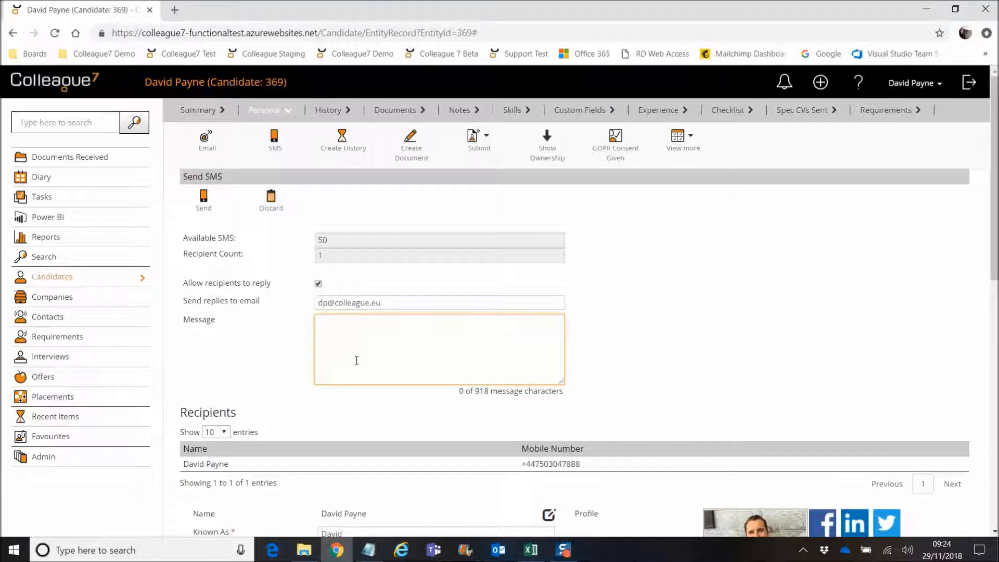
{"action": "mouse_move", "coordinate": [332, 345]}
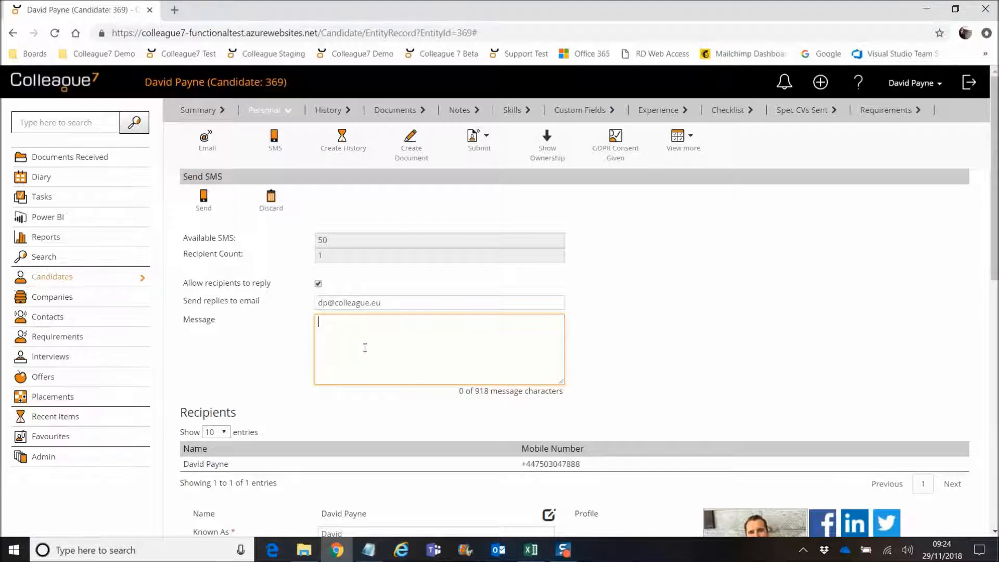
{"action": "type", "text": "test mes"}
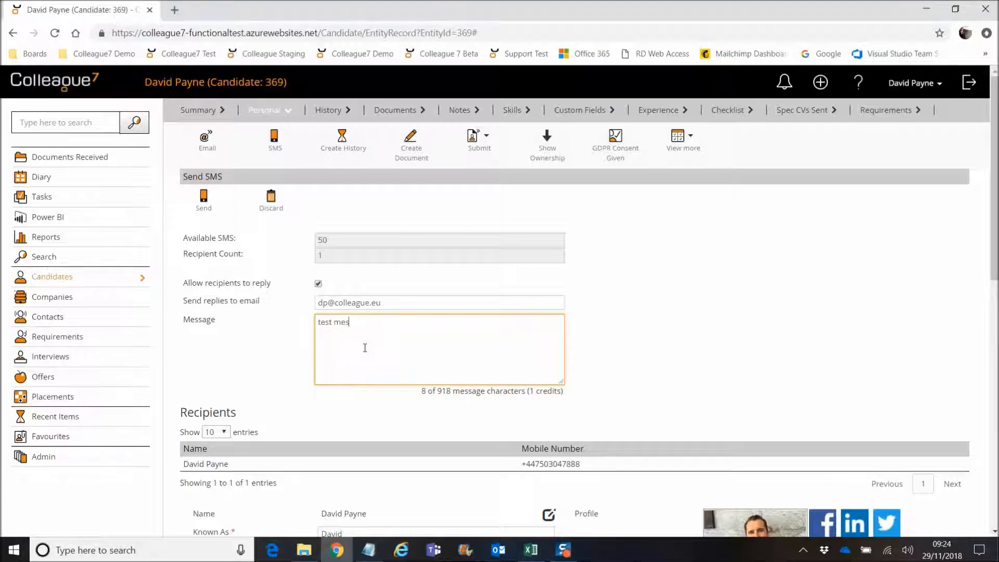
{"action": "type", "text": "sage"}
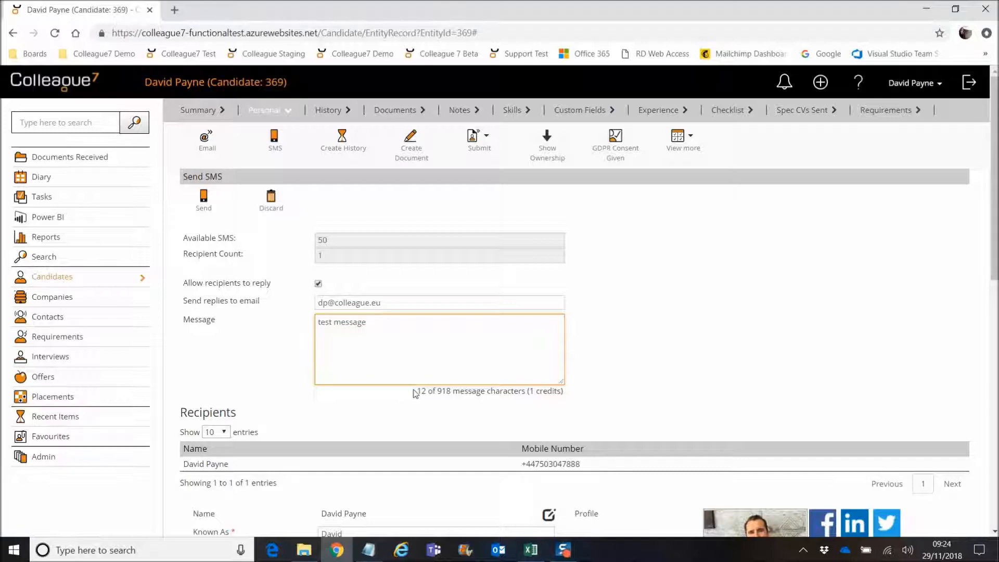
Step: Check the counter showing 12 of 918 characters using 1 credit, then return to the message
{"action": "double_click", "coordinate": [442, 390]}
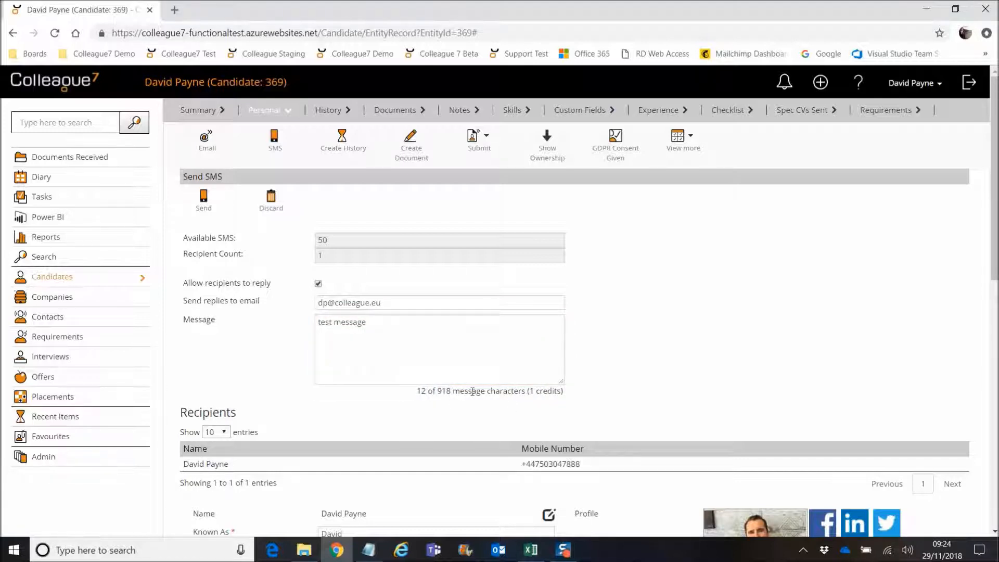
{"action": "mouse_move", "coordinate": [437, 394]}
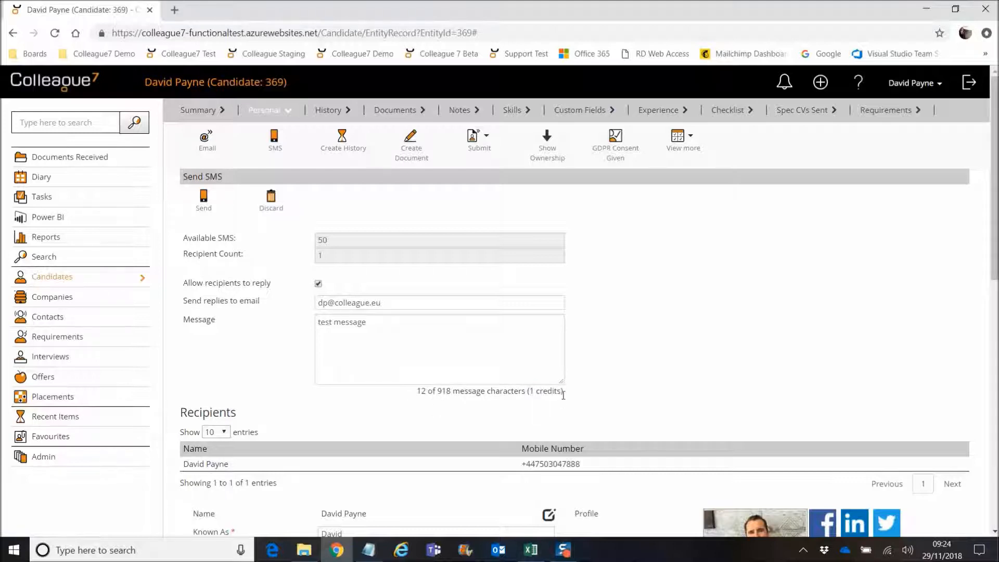
{"action": "left_click_drag", "start_coordinate": [421, 390], "coordinate": [516, 390]}
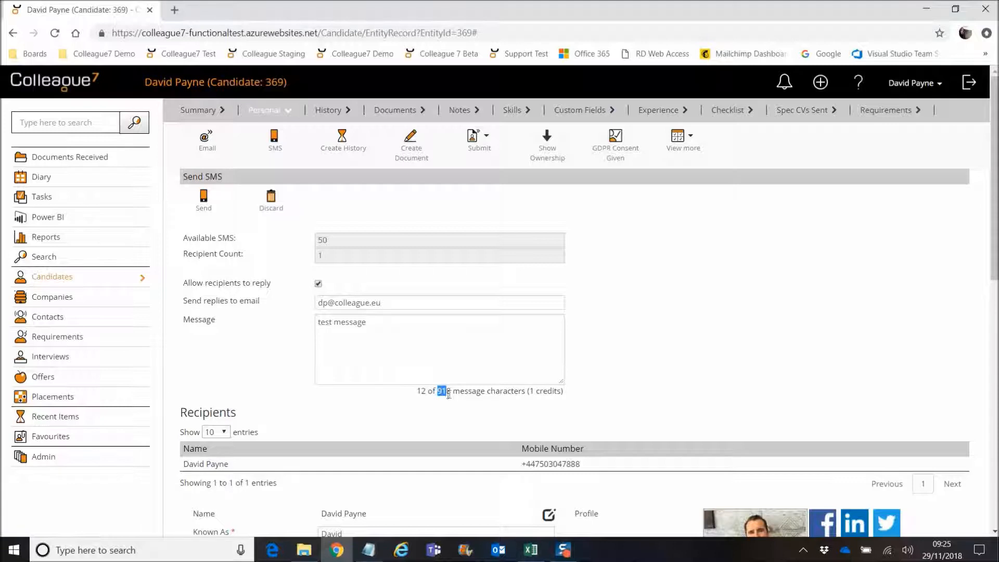
{"action": "left_click", "coordinate": [449, 412]}
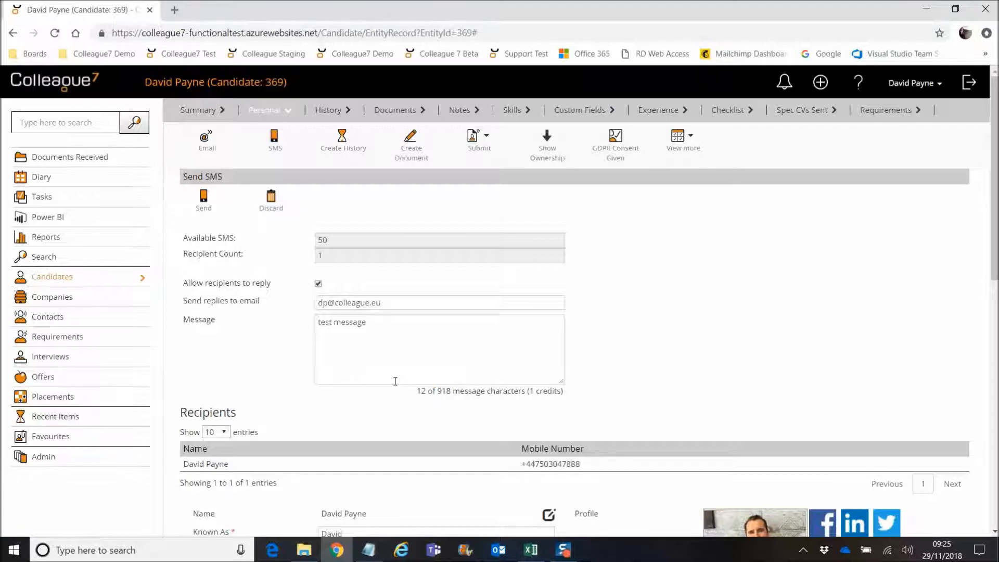
{"action": "left_click", "coordinate": [443, 348]}
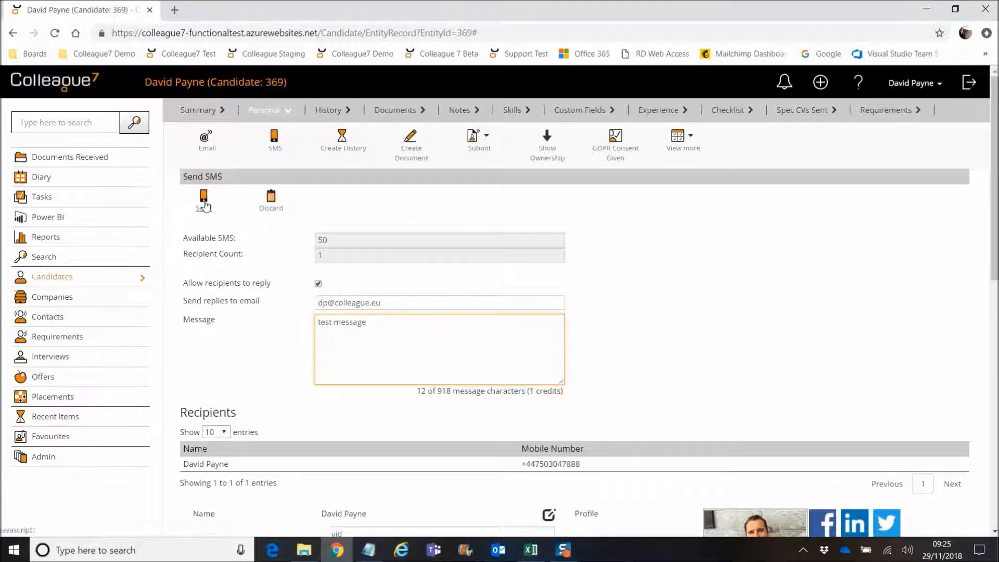
{"action": "left_click", "coordinate": [204, 198]}
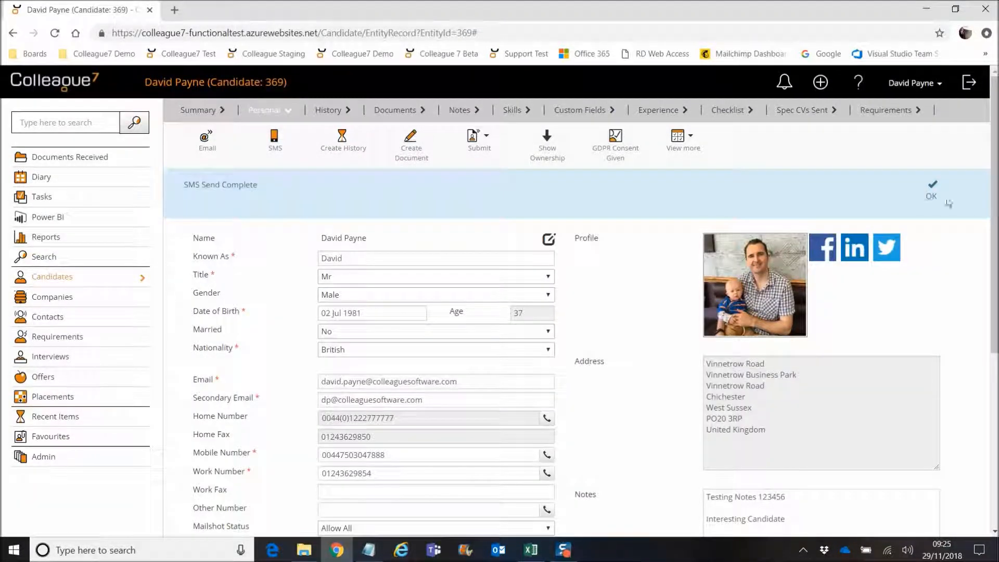
{"action": "left_click", "coordinate": [930, 185]}
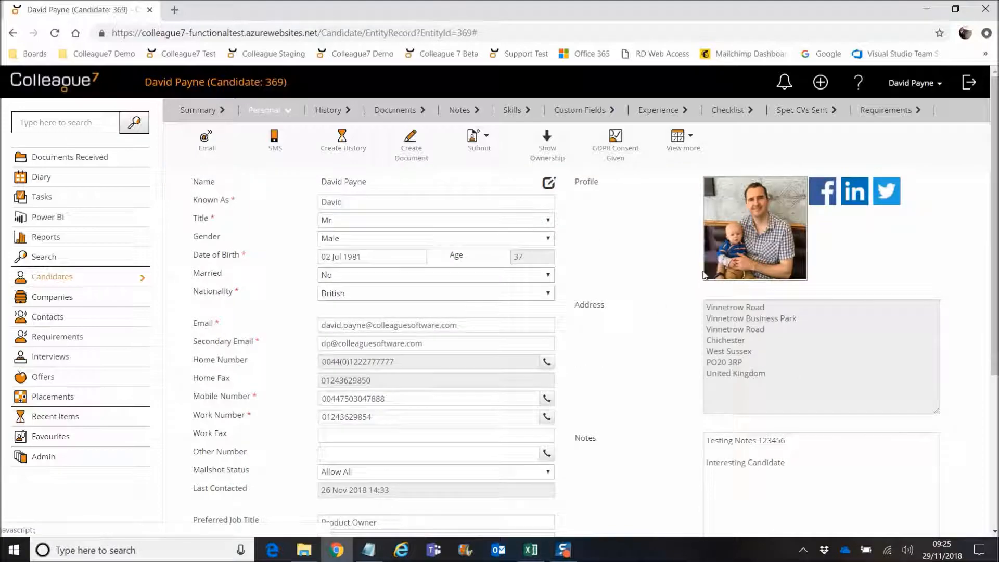
{"action": "mouse_move", "coordinate": [653, 347]}
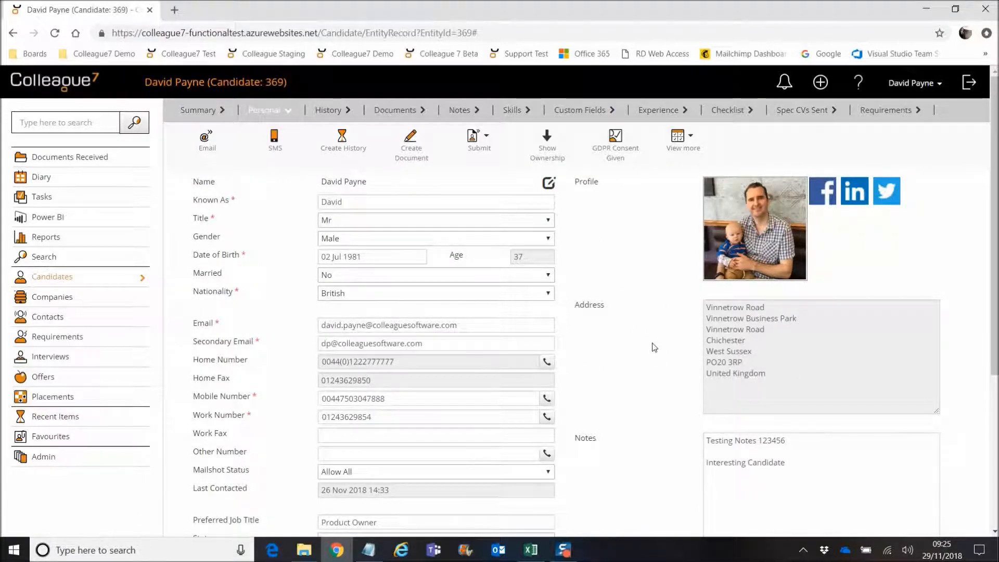